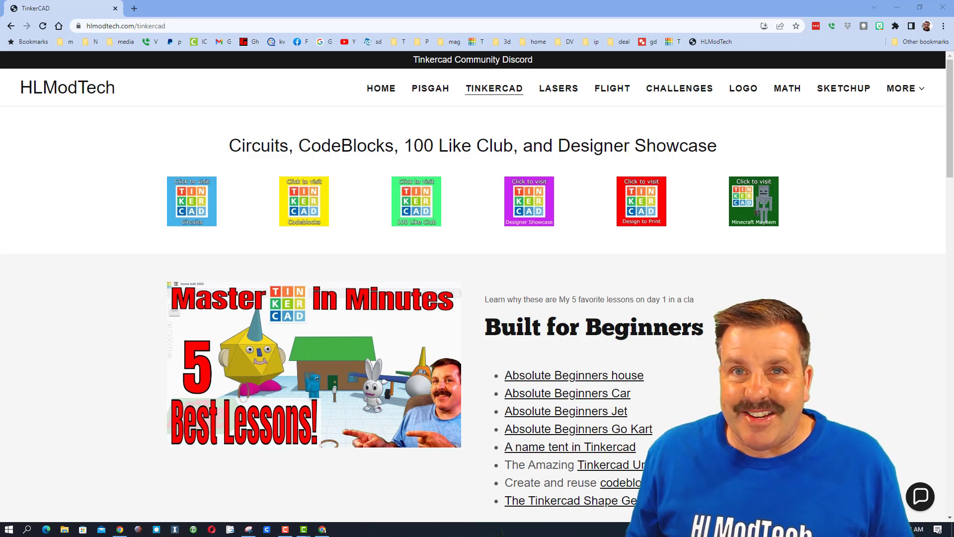
# Switch to the blank design tab and set its title to 'picnic basket'.
pyautogui.click(779, 8)
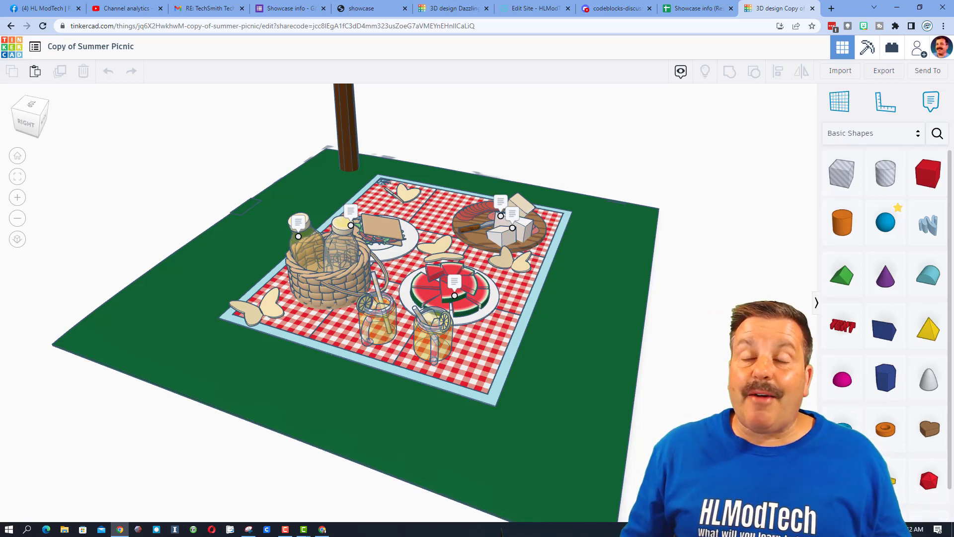
pyautogui.click(453, 8)
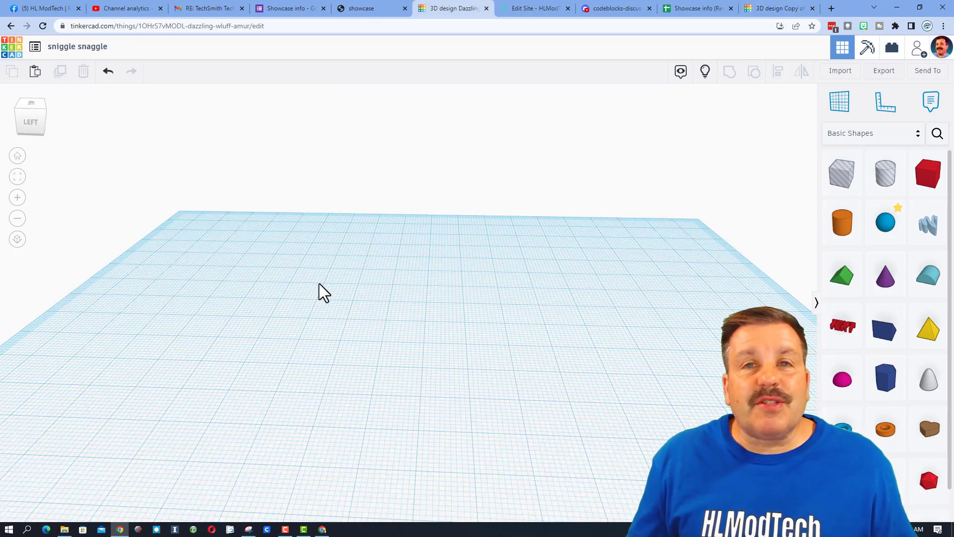
pyautogui.moveTo(78, 46)
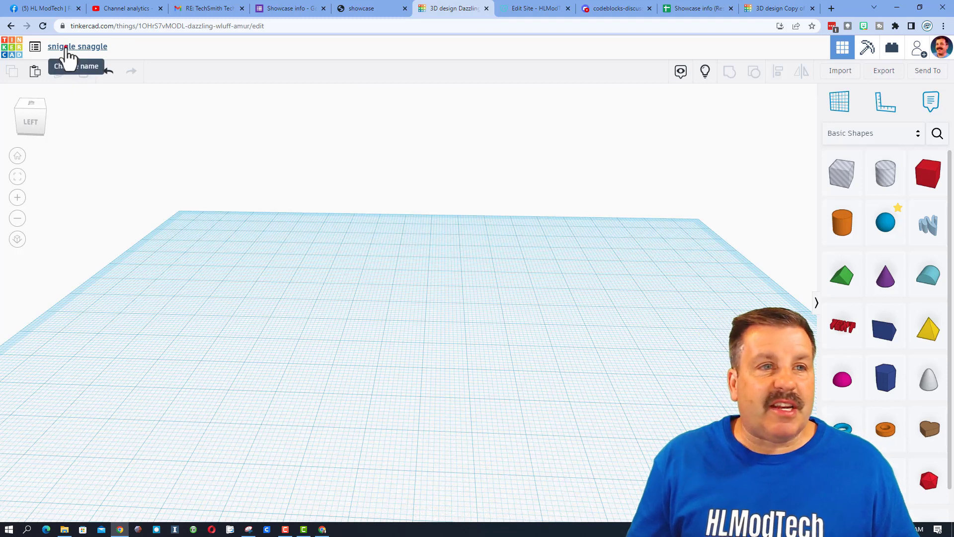
pyautogui.write('picni')
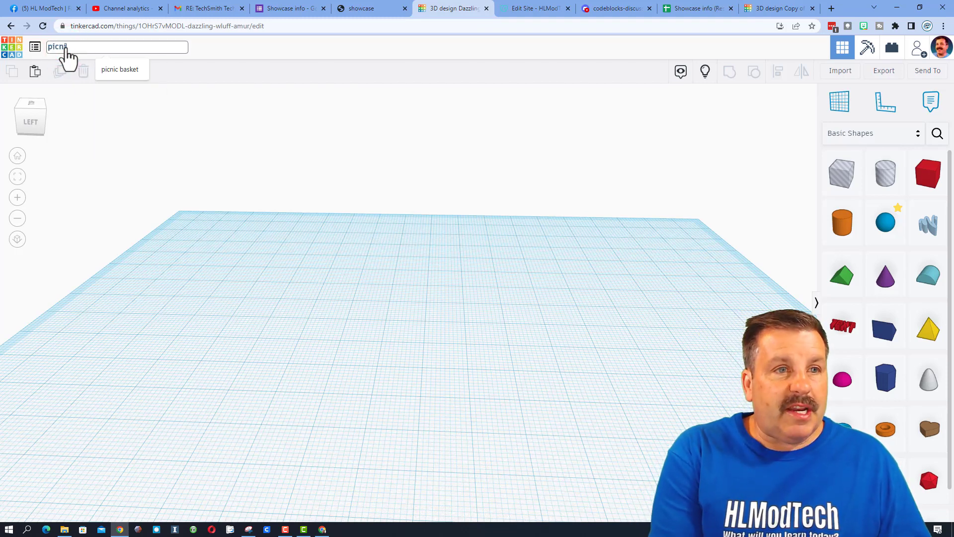
pyautogui.click(120, 68)
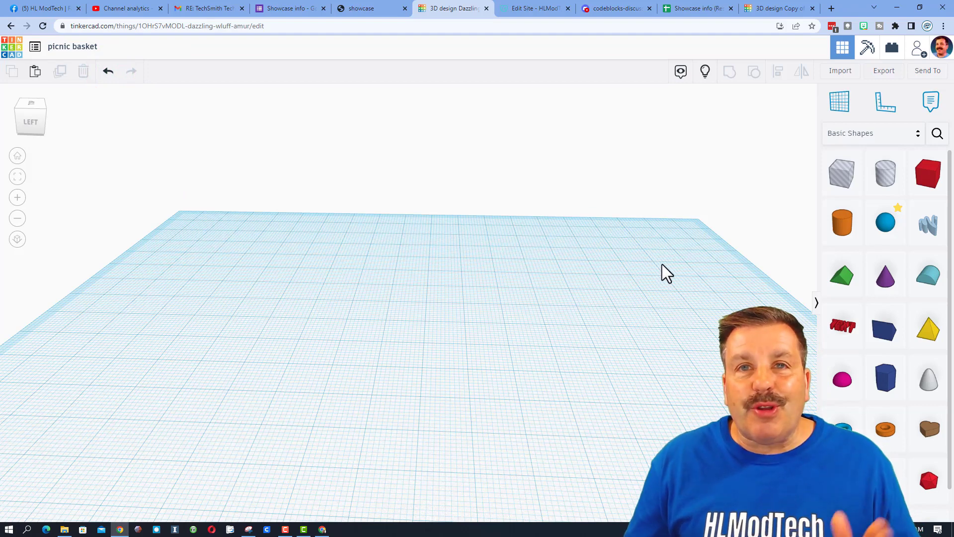
# Find Weave Curve in community shapes, set 20 column weaves and drop it.
pyautogui.click(938, 133)
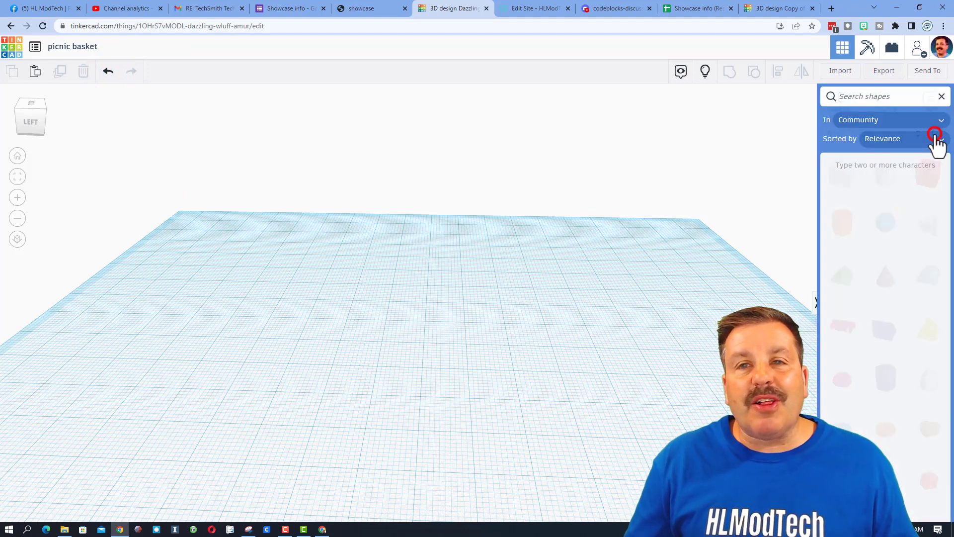
pyautogui.click(883, 96)
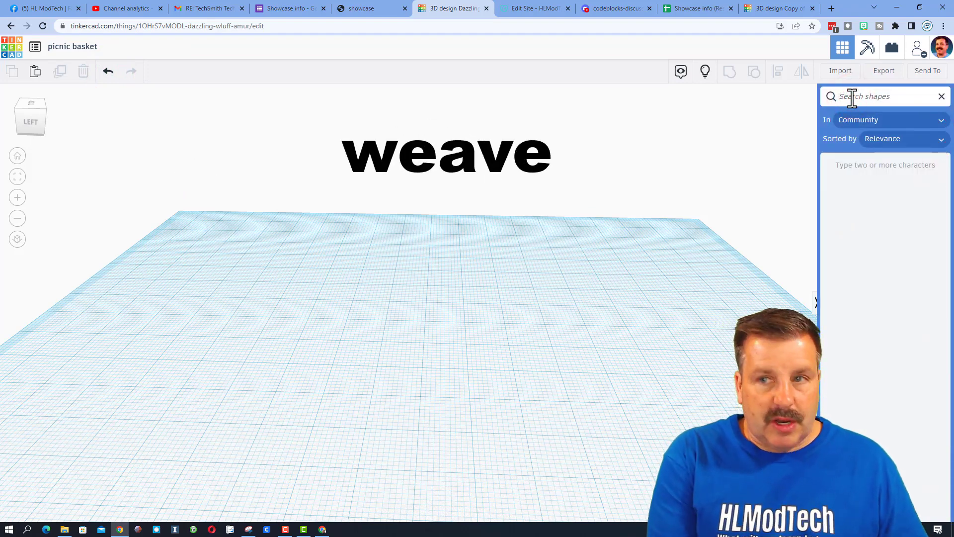
pyautogui.write('weave')
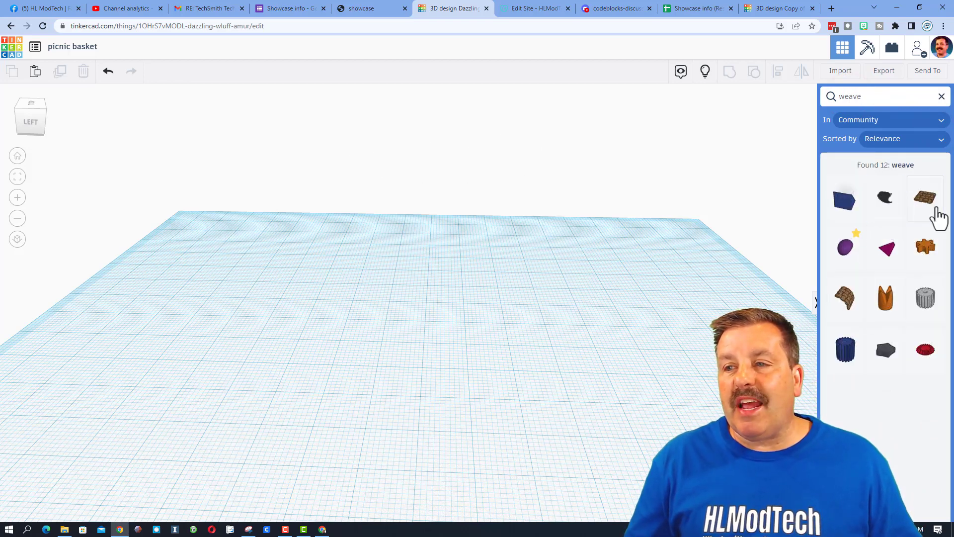
pyautogui.moveTo(845, 299)
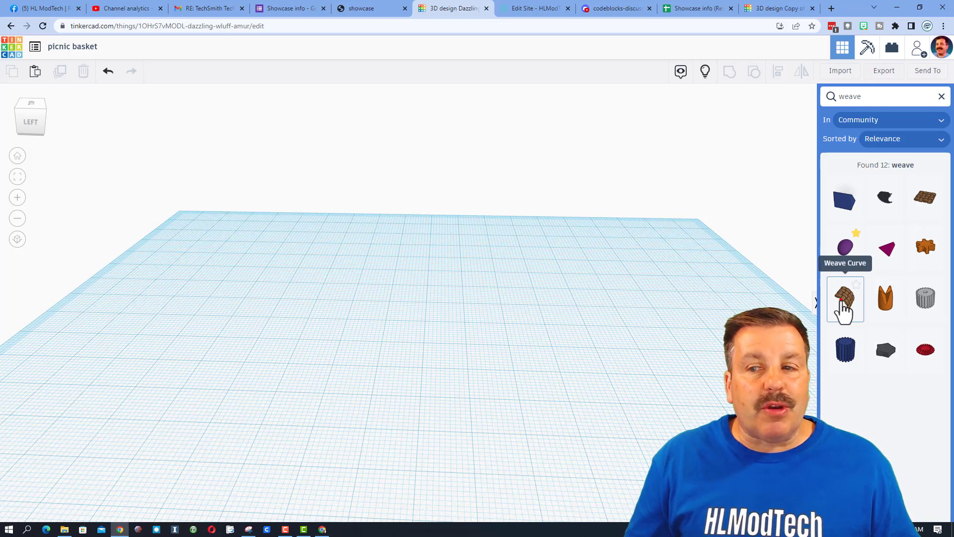
pyautogui.click(845, 299)
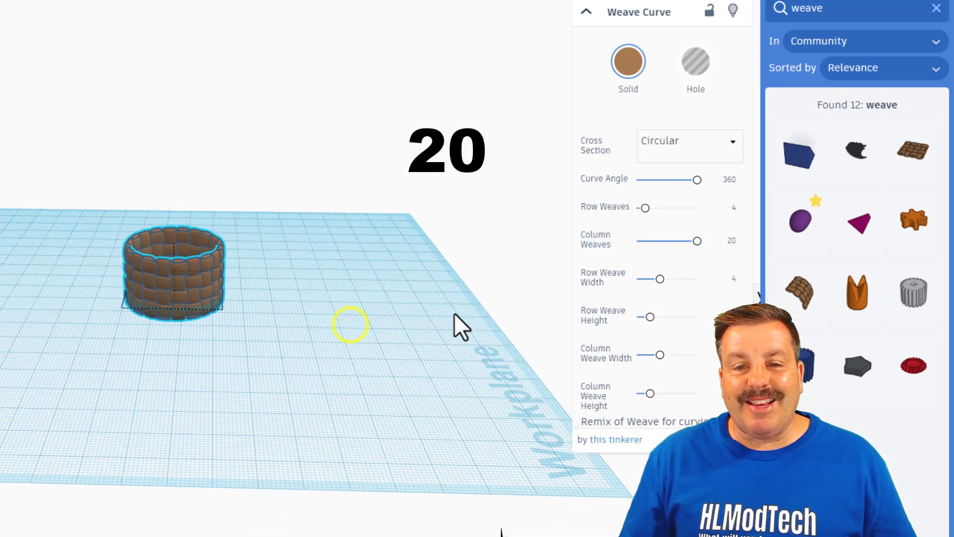
pyautogui.press('d')
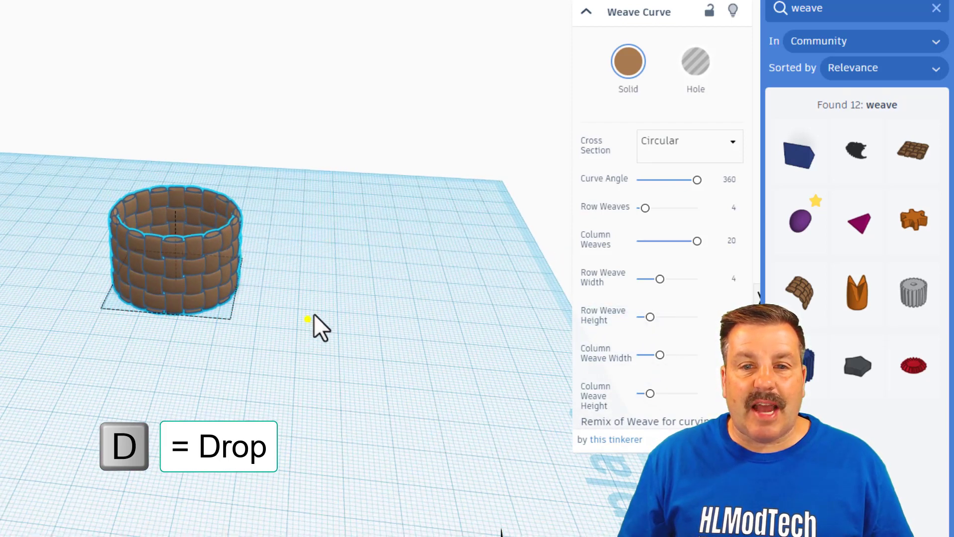
pyautogui.press('d')
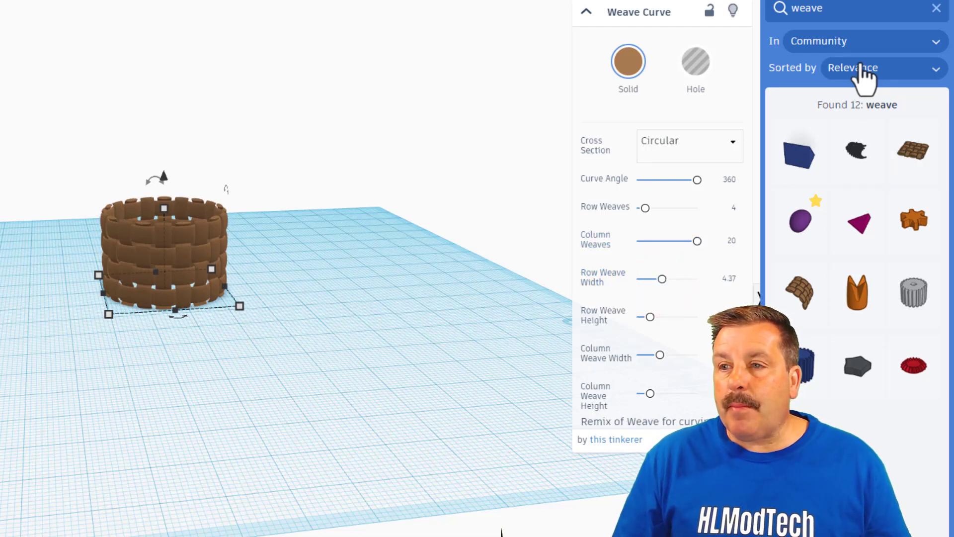
# Add a cylinder floor and centre it inside the woven wall.
pyautogui.click(933, 15)
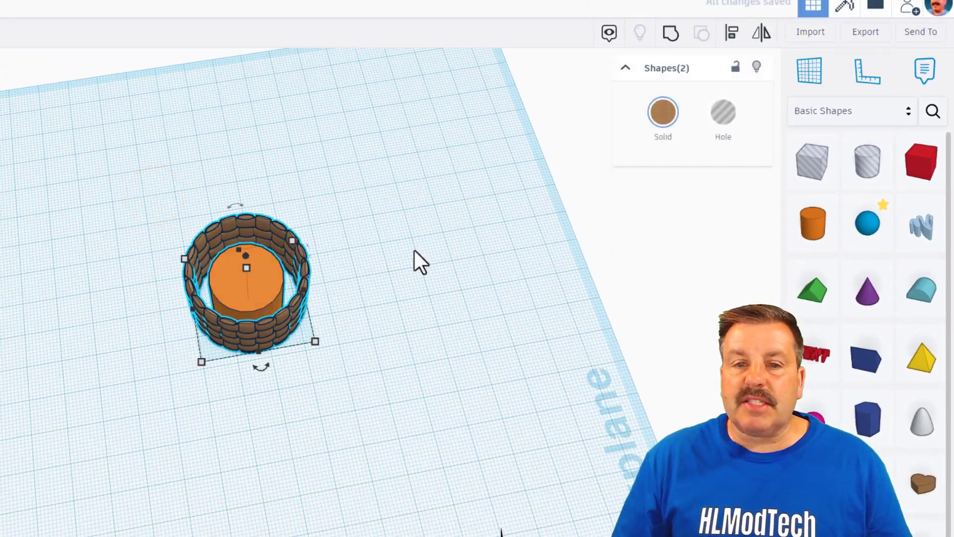
pyautogui.click(732, 32)
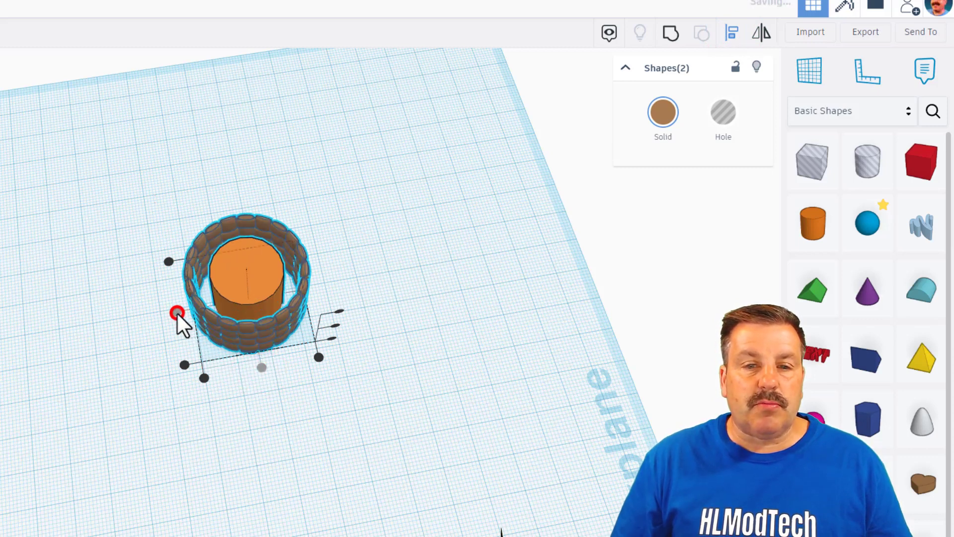
pyautogui.click(247, 270)
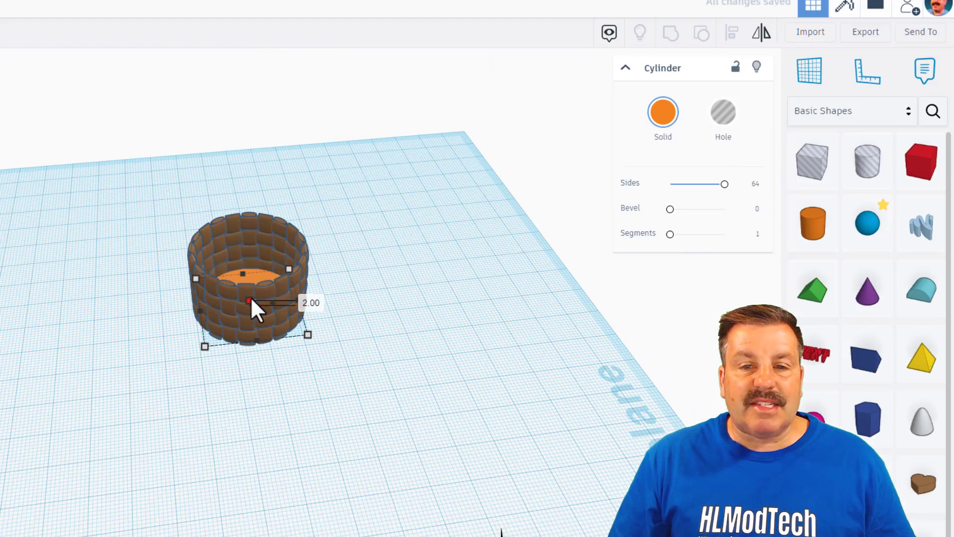
# Set the floor height to 2 and colour the basket tan.
pyautogui.click(378, 263)
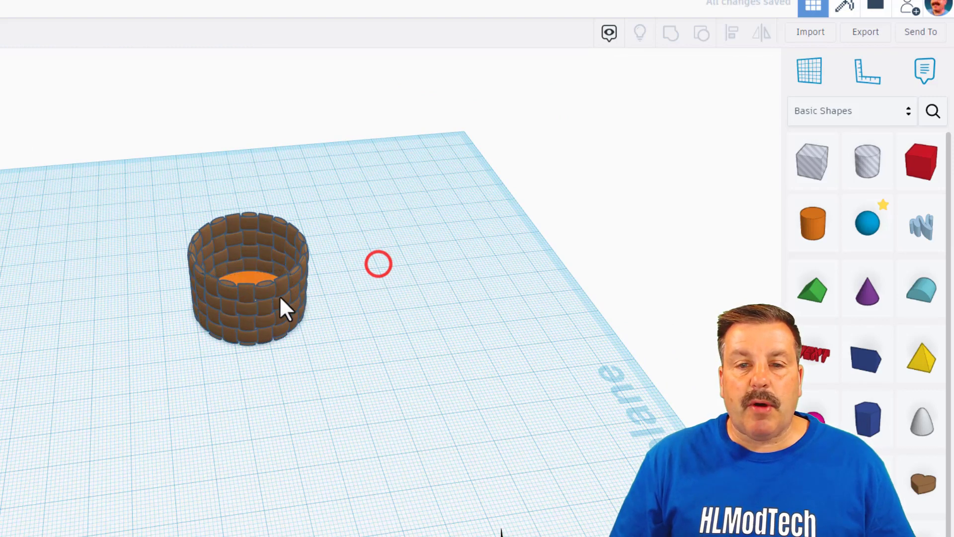
pyautogui.click(246, 280)
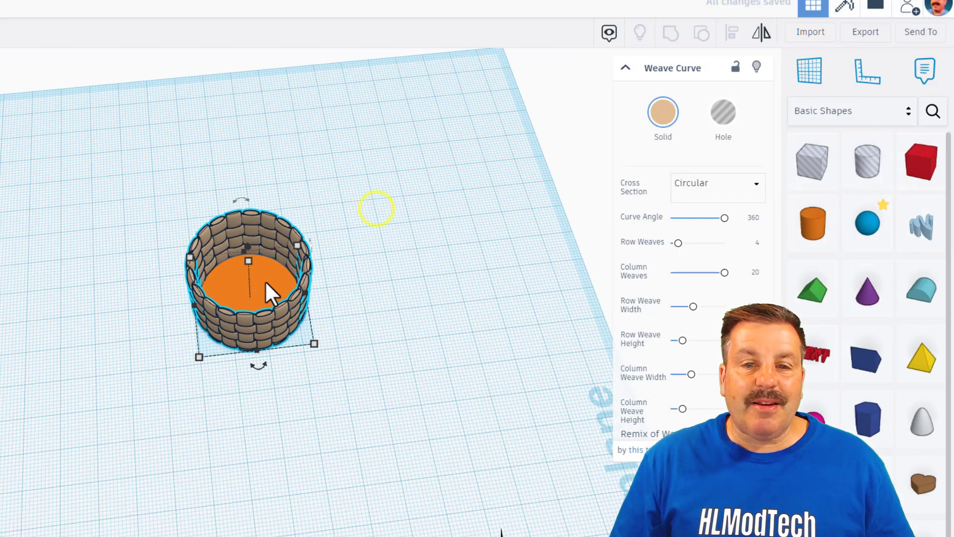
pyautogui.click(663, 114)
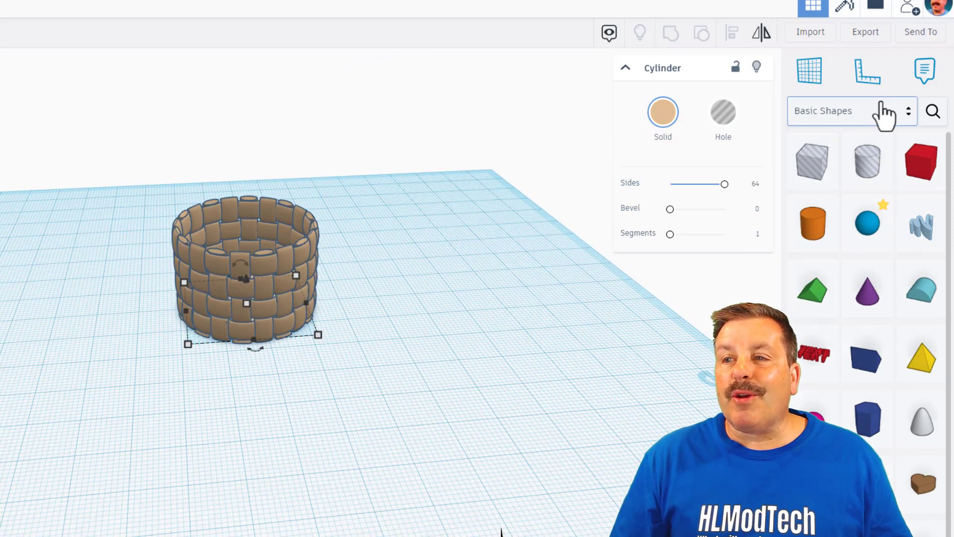
# Add a community twisty ring with 2.5 thickness, 20 inner diameter and 5 twists.
pyautogui.click(932, 110)
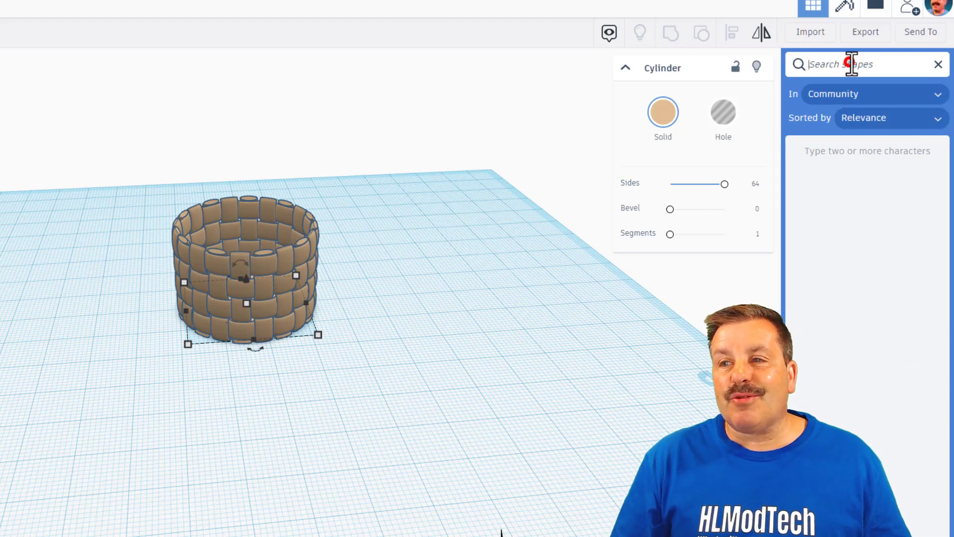
pyautogui.write('twist')
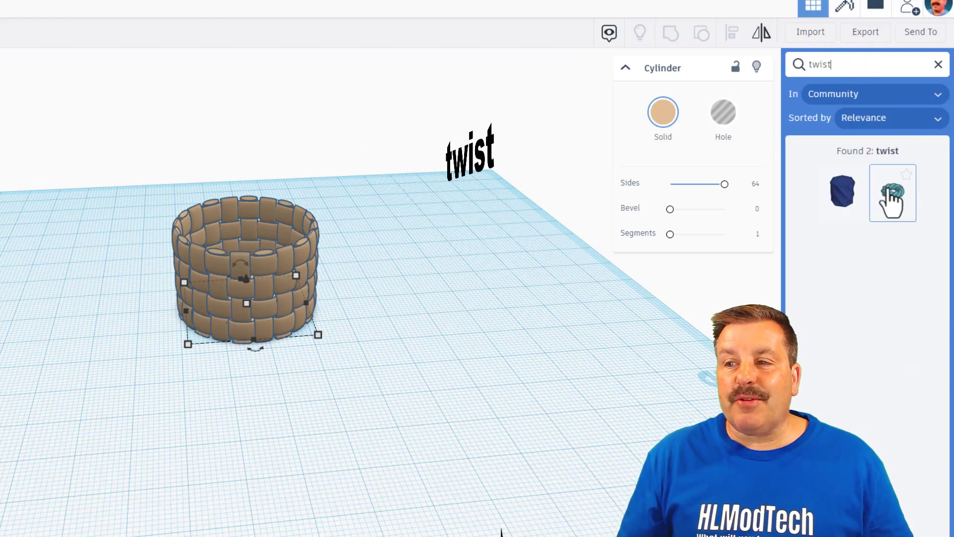
pyautogui.click(893, 192)
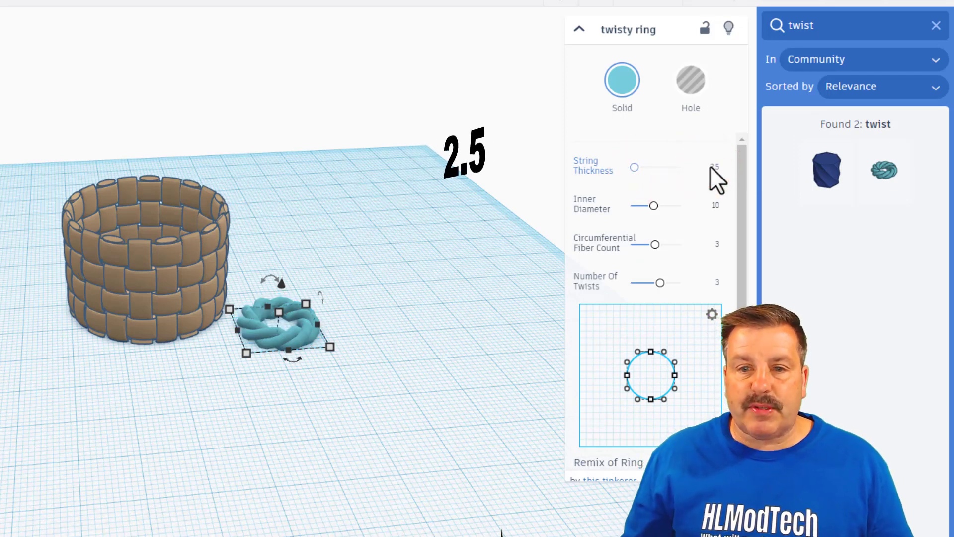
pyautogui.click(715, 205)
pyautogui.write('20')
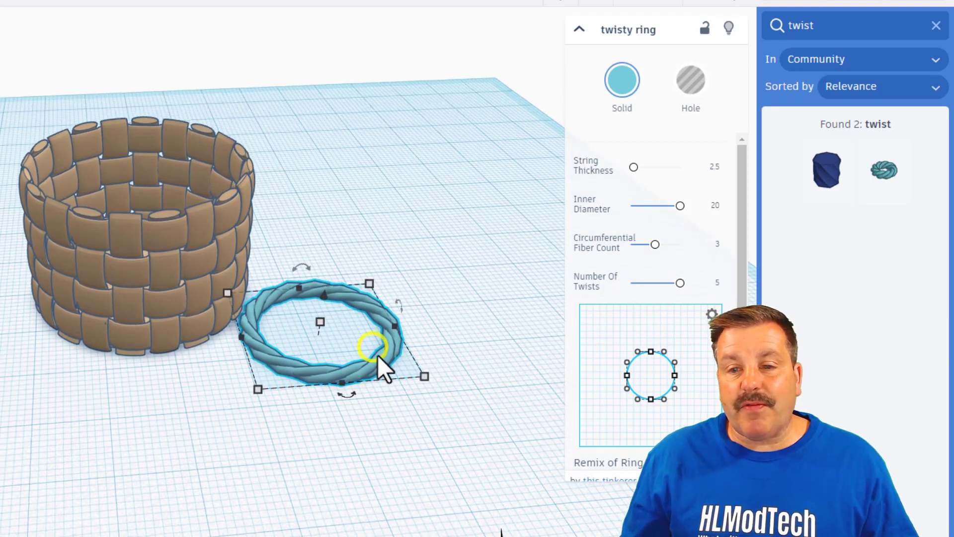
pyautogui.click(622, 80)
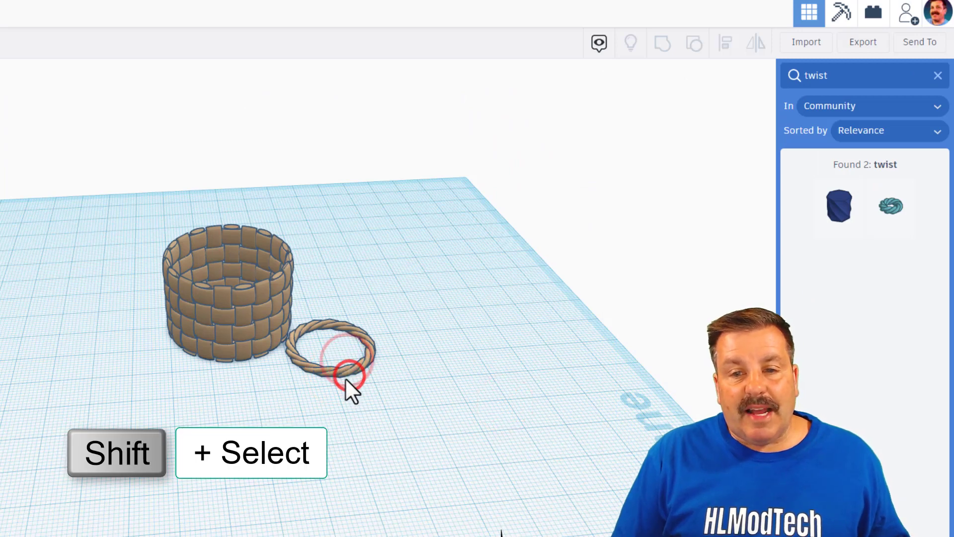
# Choose a finer snap grid and resize the twisty ring evenly to wrap the rim.
pyautogui.click(344, 359)
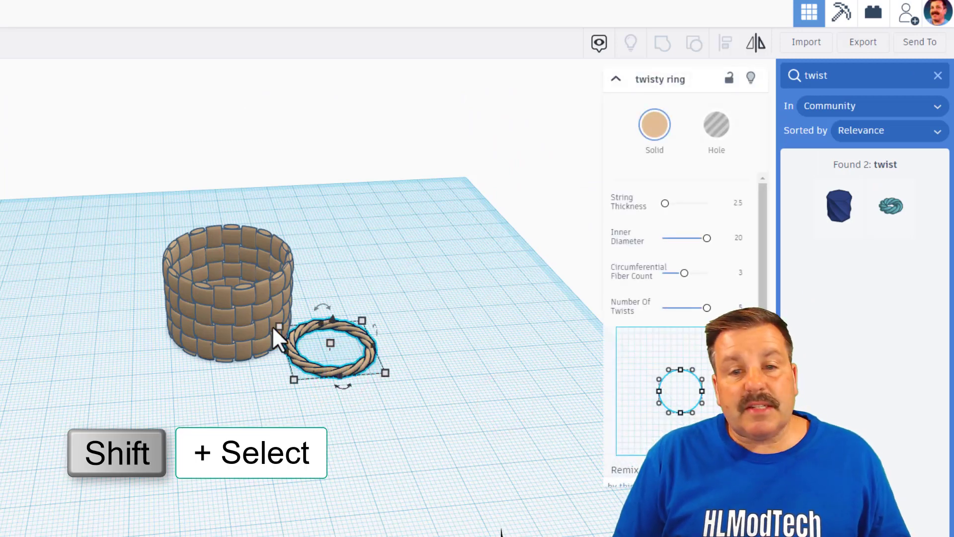
pyautogui.click(228, 298)
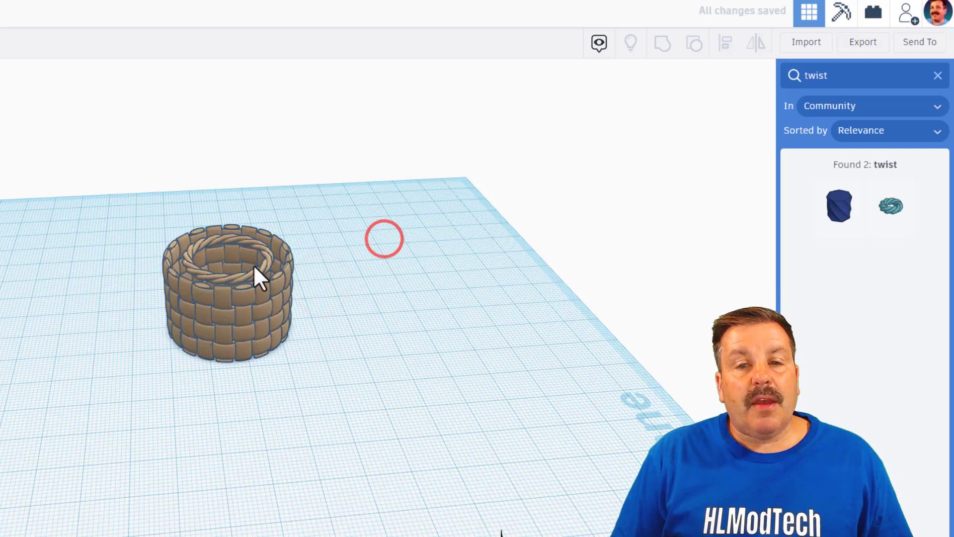
pyautogui.click(231, 268)
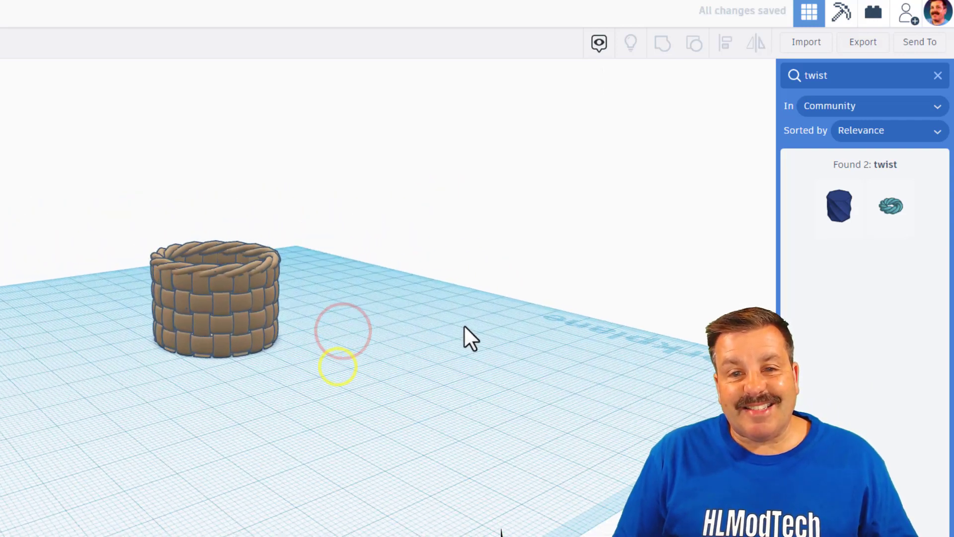
pyautogui.click(213, 298)
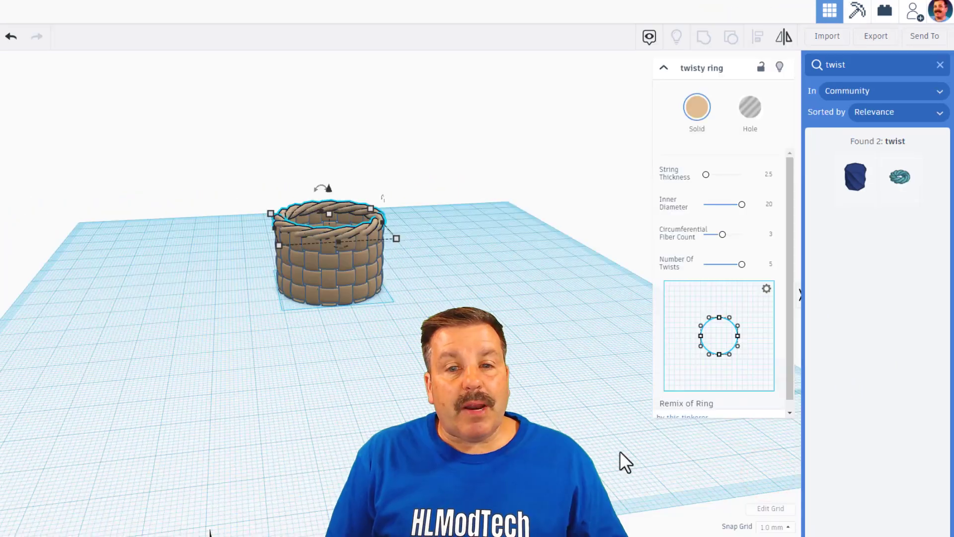
pyautogui.click(773, 526)
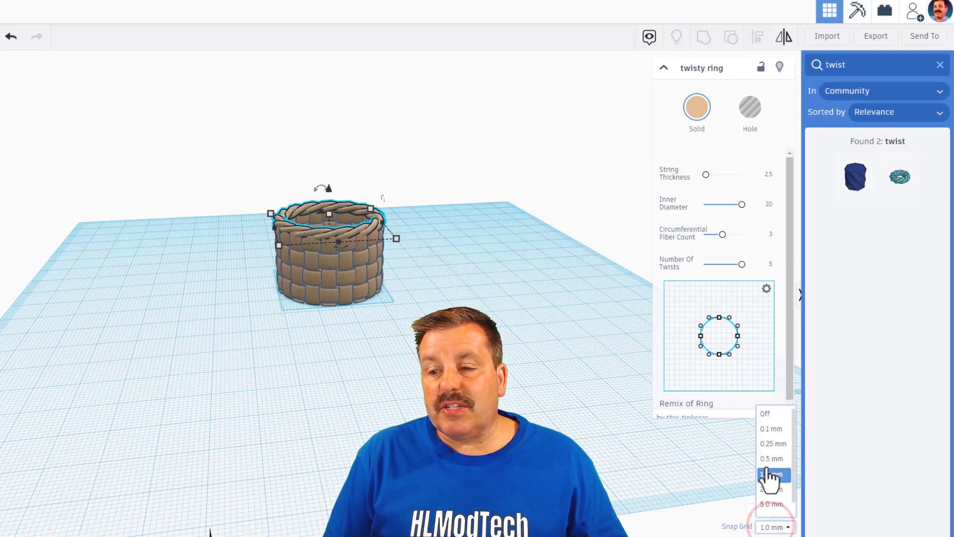
pyautogui.click(771, 428)
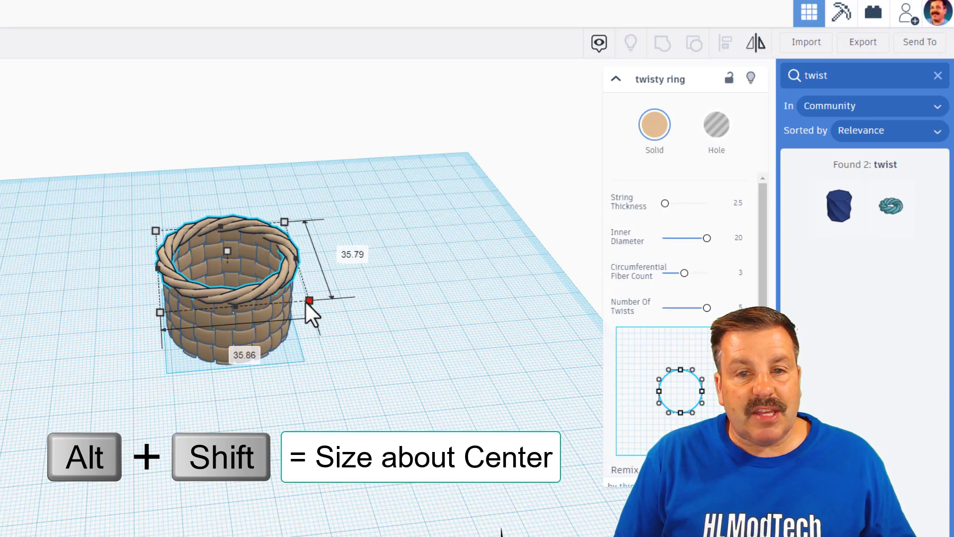
pyautogui.click(244, 318)
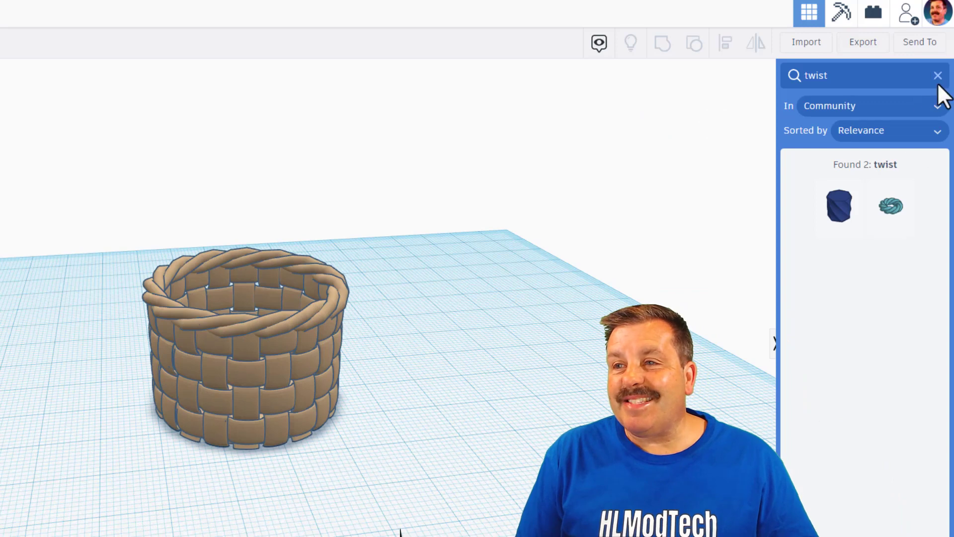
# Place a Basic Shapes tube beside the basket and set its radius to 18.
pyautogui.click(924, 81)
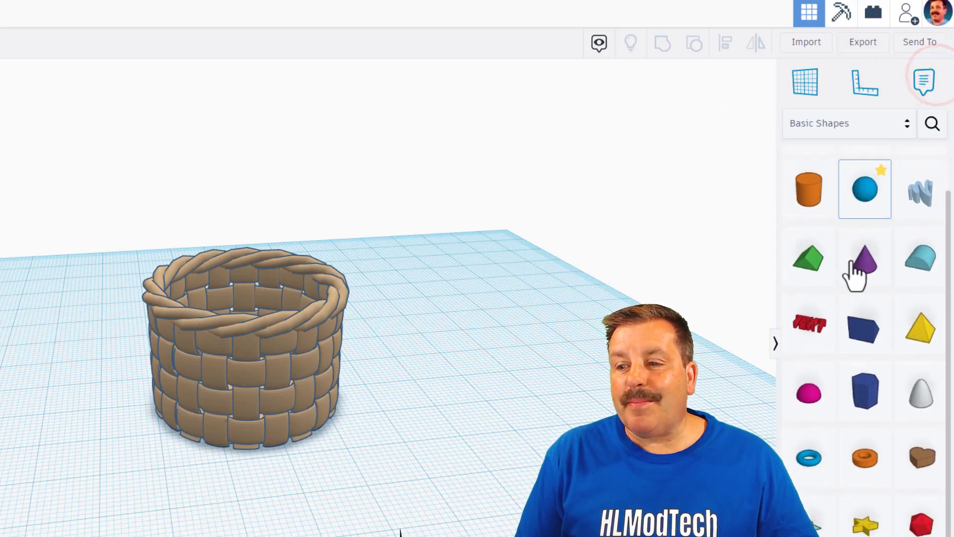
pyautogui.click(865, 460)
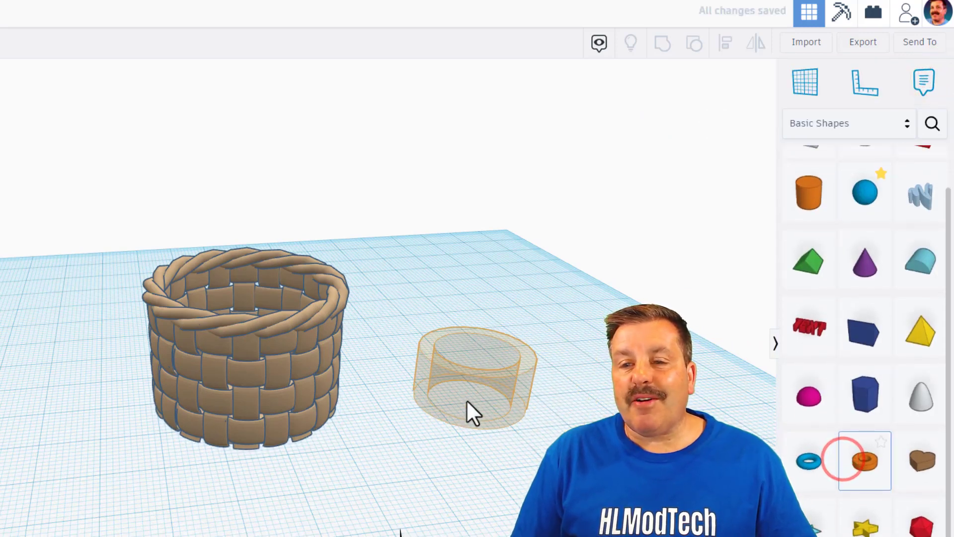
pyautogui.click(865, 459)
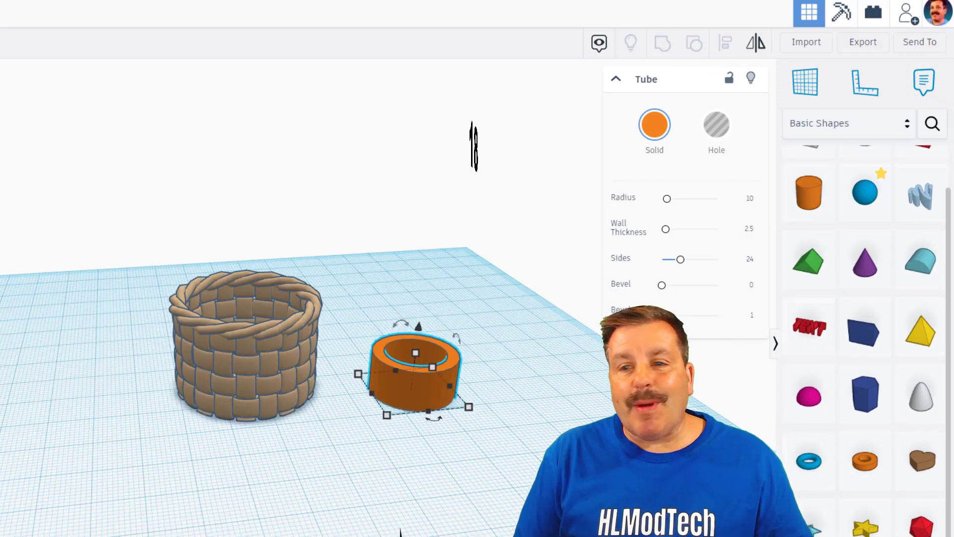
pyautogui.click(750, 197)
pyautogui.write('18')
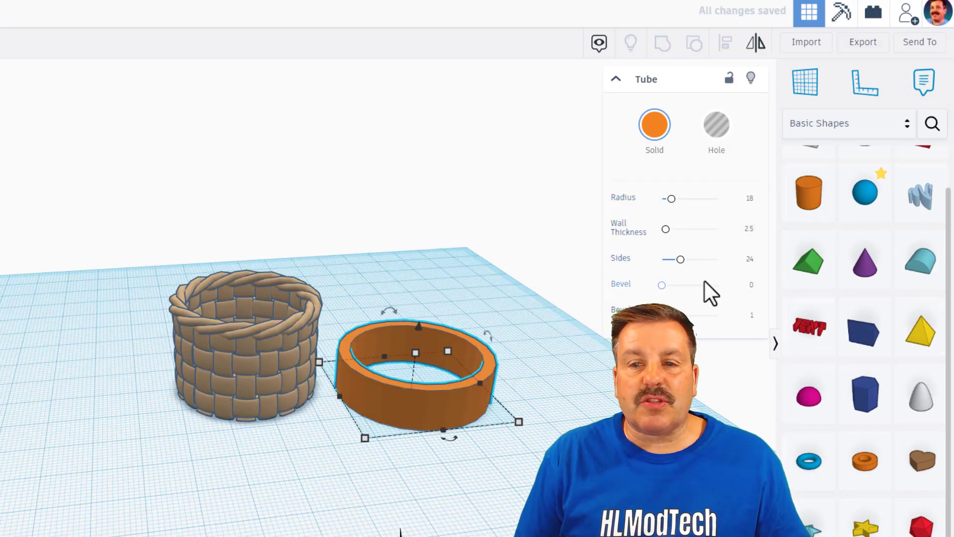
pyautogui.click(741, 229)
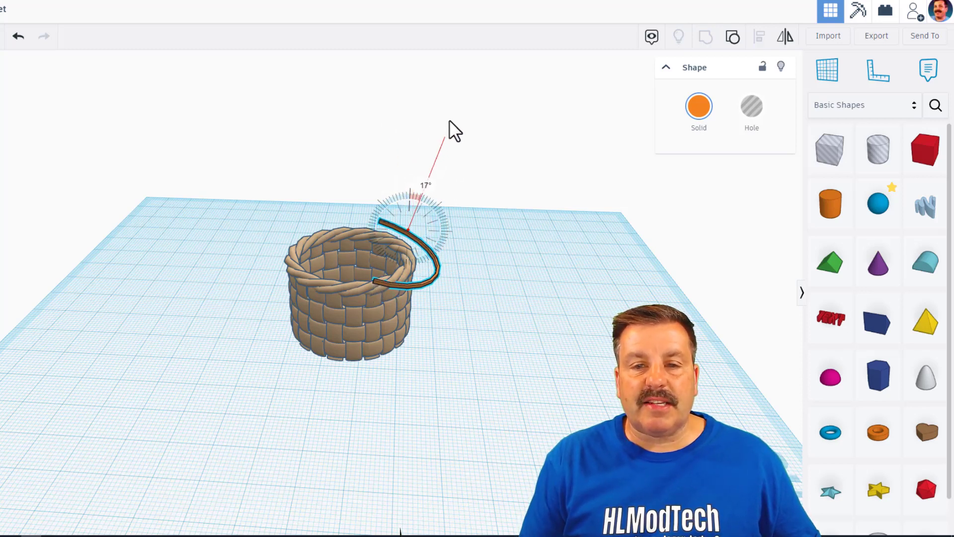
# Colour the arc handle tan, lower it and fit it against the rope rim.
pyautogui.click(699, 108)
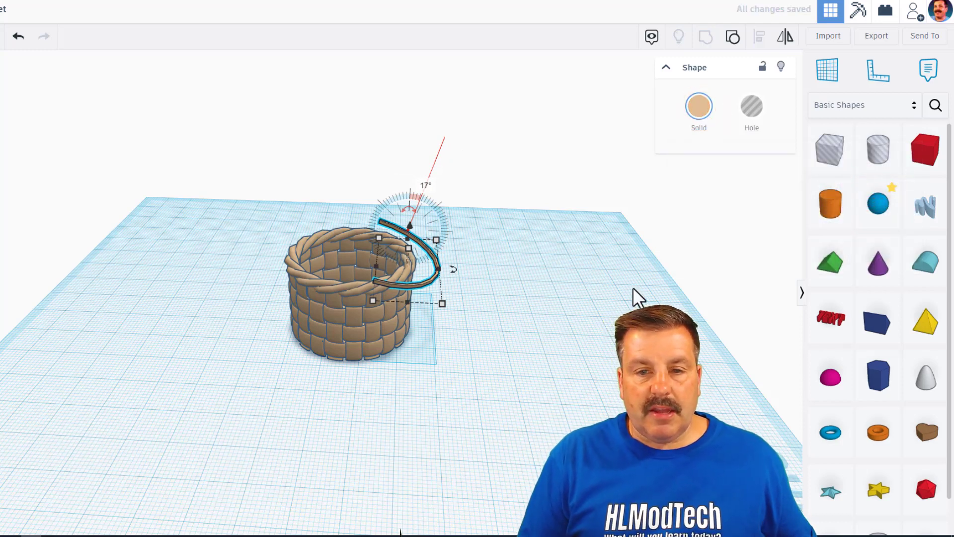
pyautogui.press('ctrl+Down')
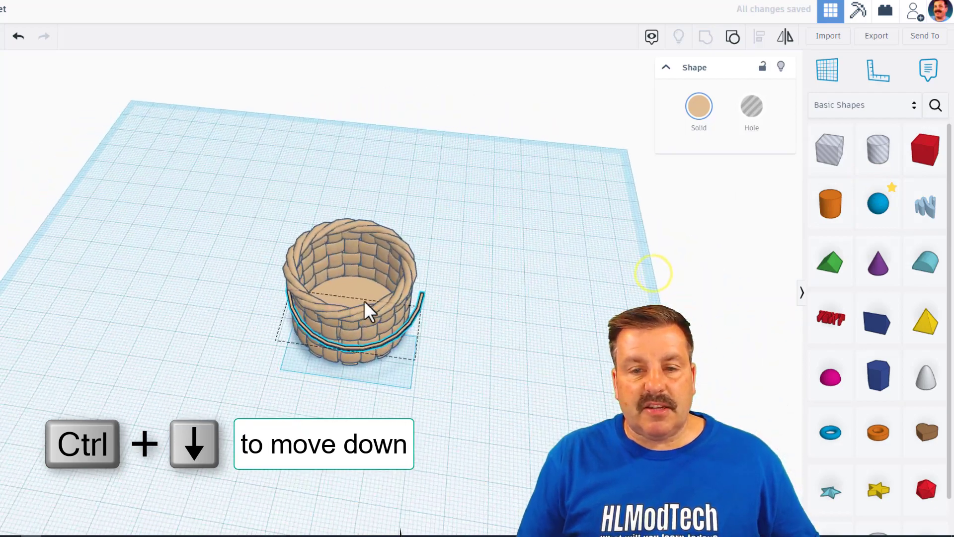
pyautogui.press('Ctrl+Down')
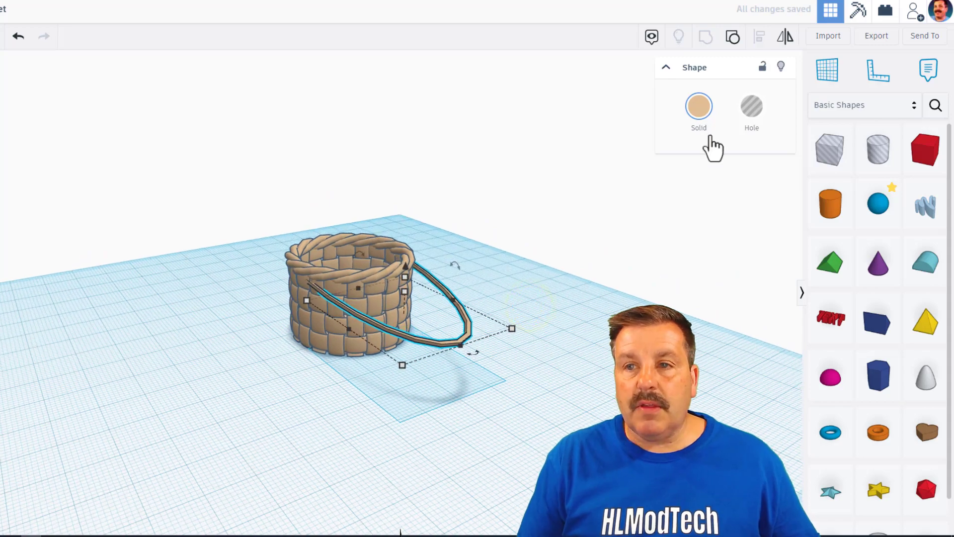
pyautogui.click(18, 36)
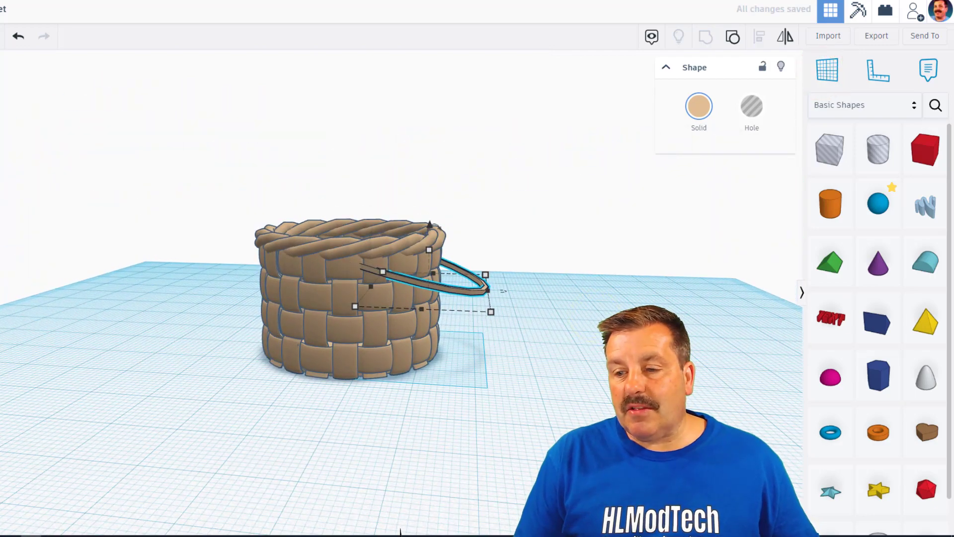
pyautogui.moveTo(456, 344)
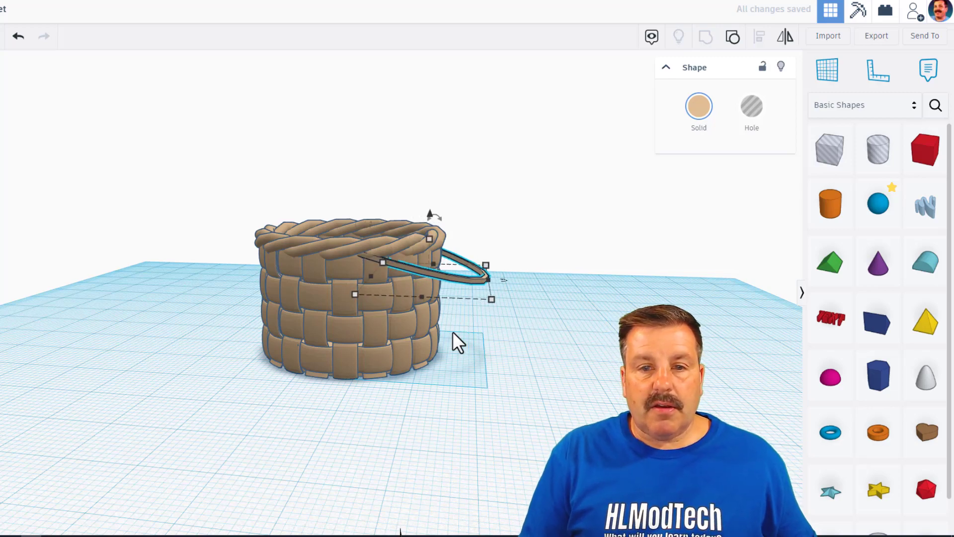
pyautogui.click(526, 402)
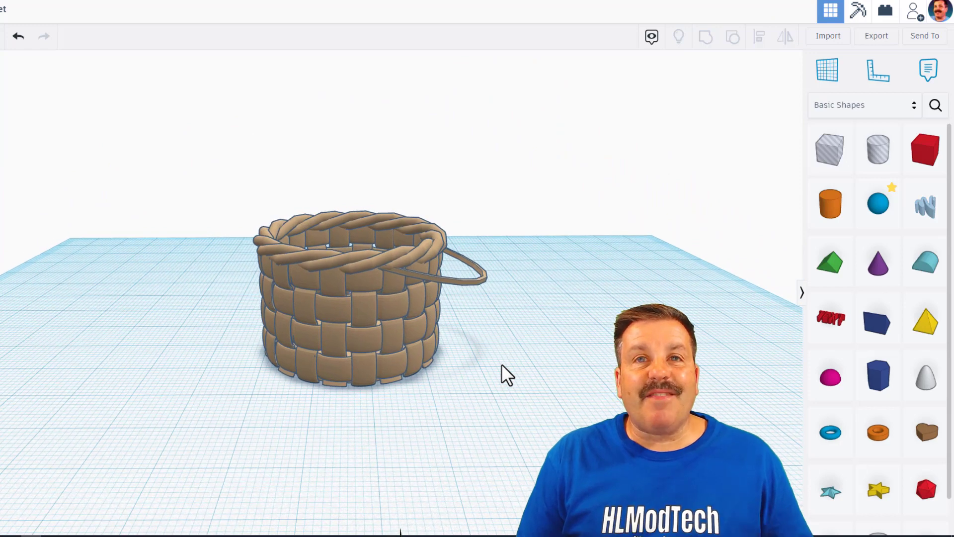
pyautogui.moveTo(563, 358)
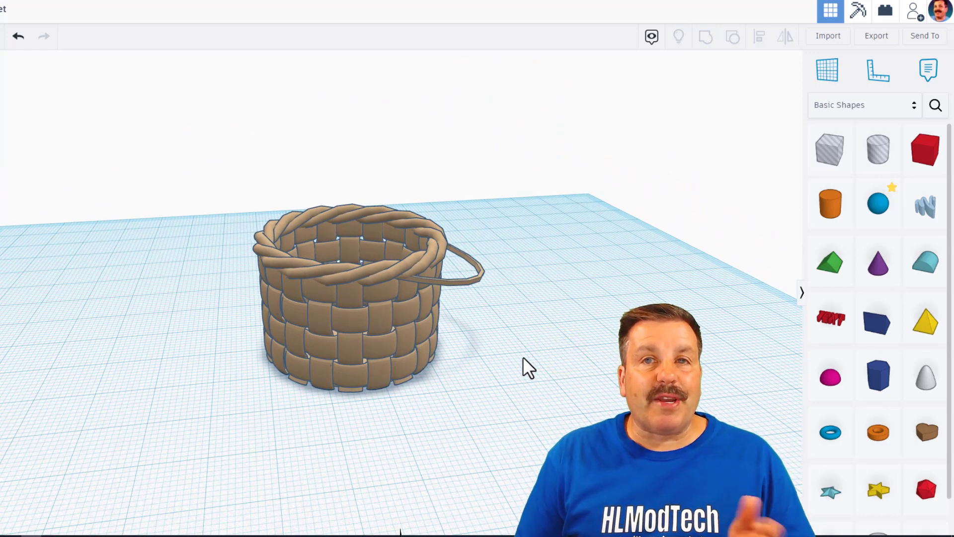
# Switch the shape library to Your Creations with all four basket parts selected.
pyautogui.click(347, 298)
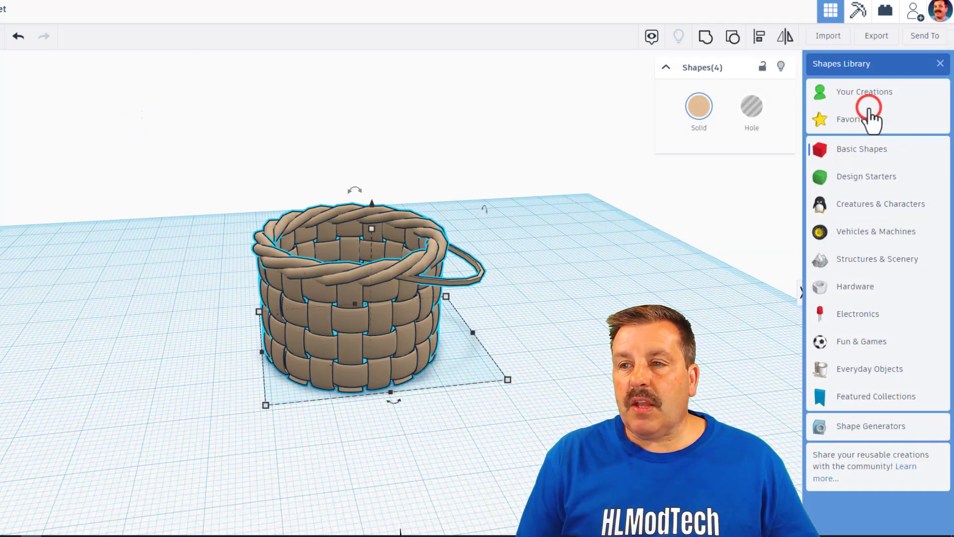
pyautogui.click(865, 92)
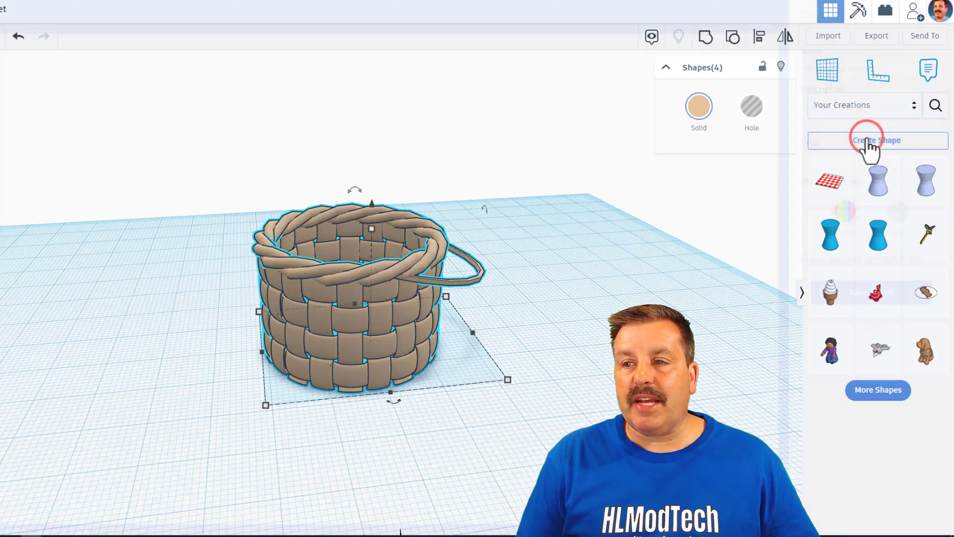
# Save the basket as shape 'picnic basket' tagged picnic, basket and weave.
pyautogui.click(877, 140)
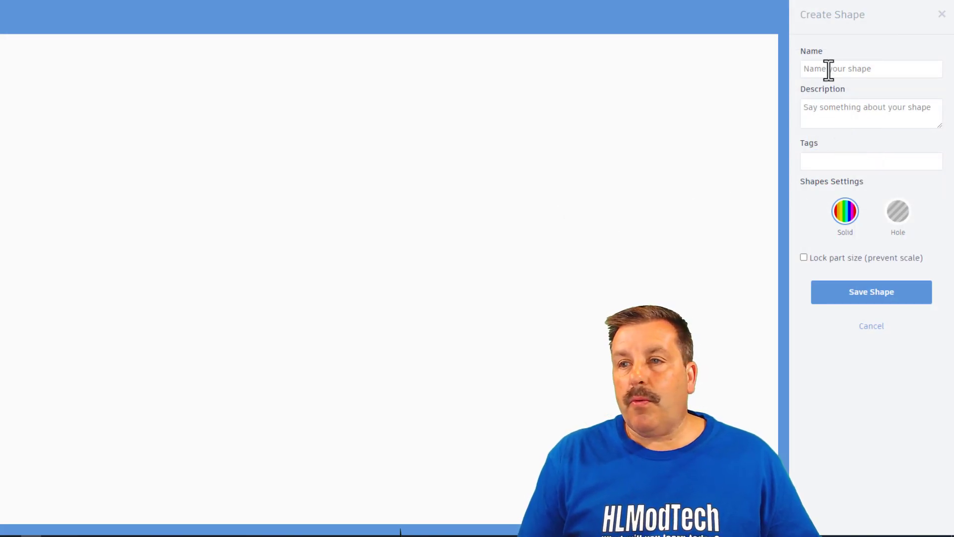
pyautogui.write('pid')
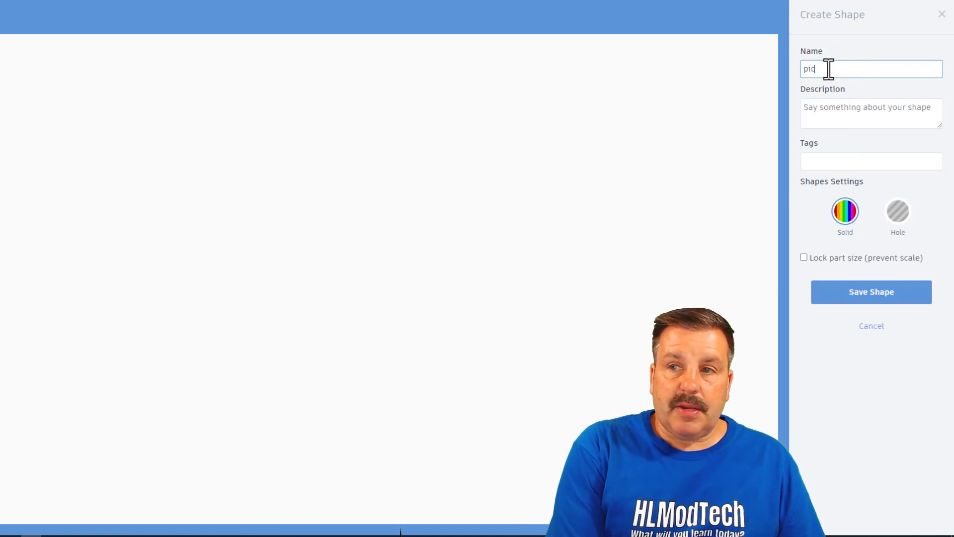
pyautogui.write('picnic basket')
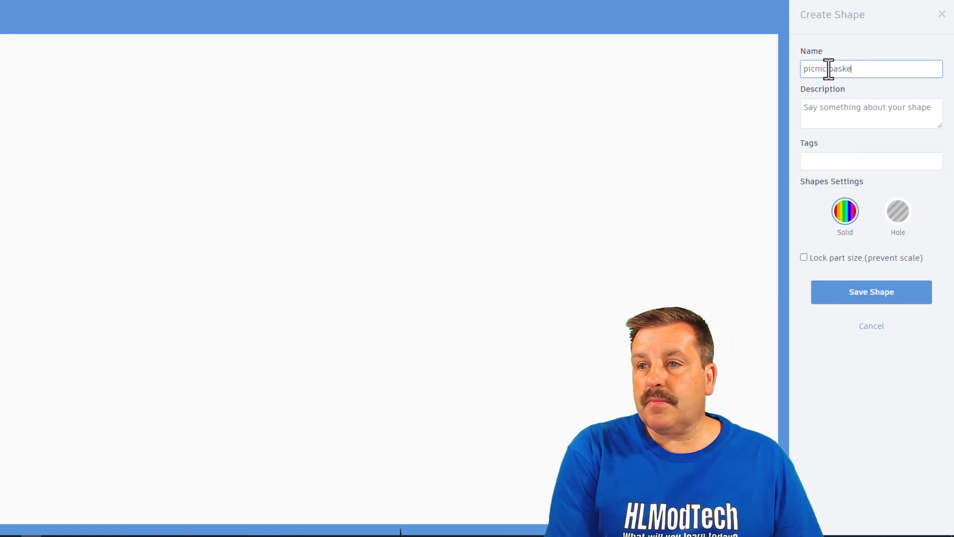
pyautogui.click(871, 114)
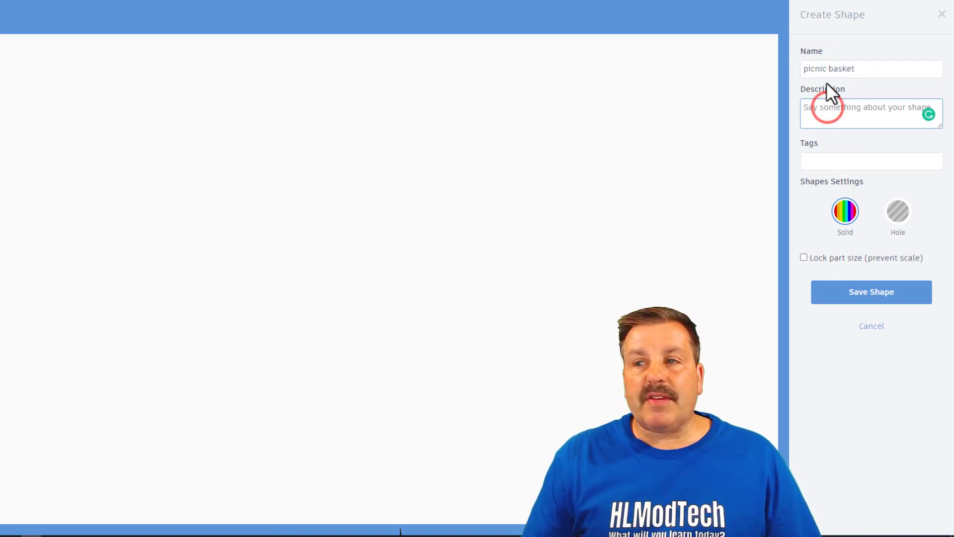
pyautogui.click(871, 160)
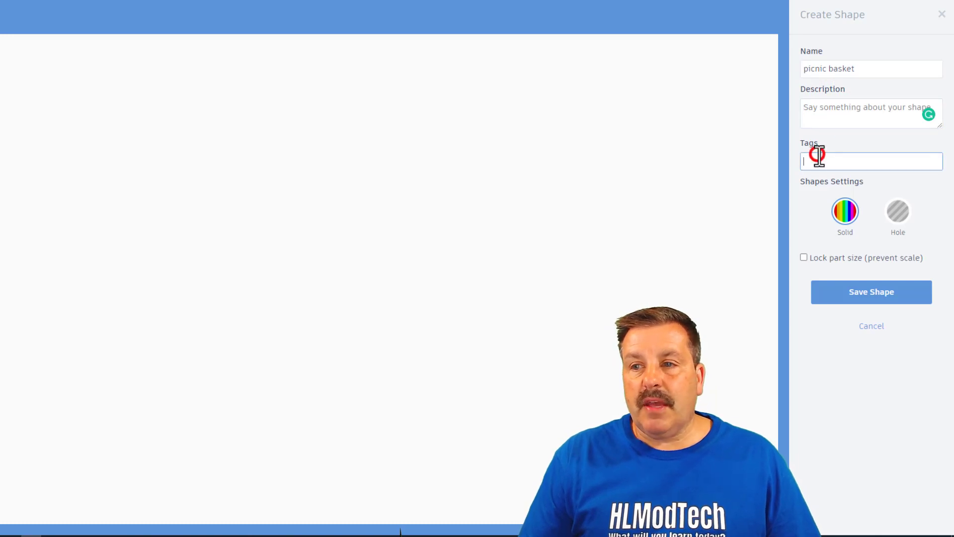
pyautogui.write('pic')
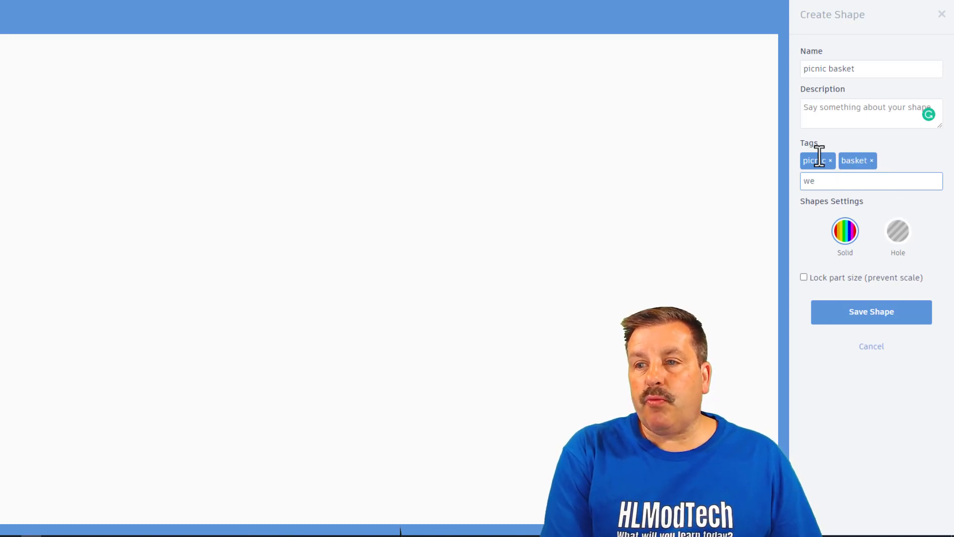
pyautogui.press('Enter')
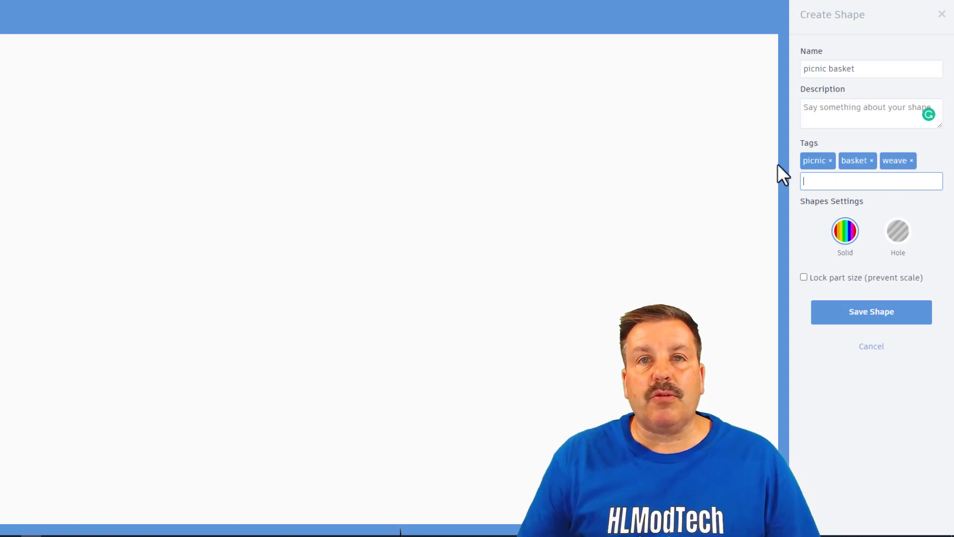
pyautogui.moveTo(785, 177)
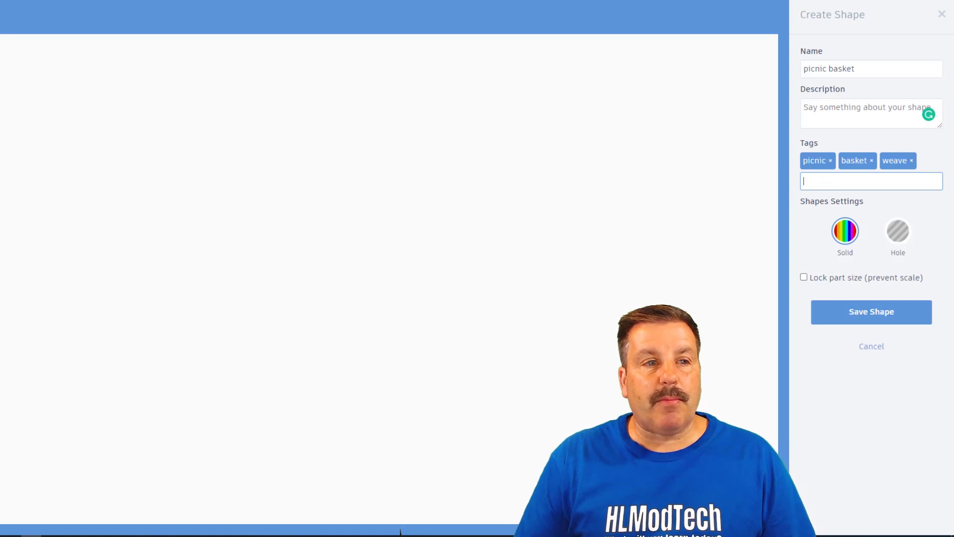
pyautogui.moveTo(209, 293)
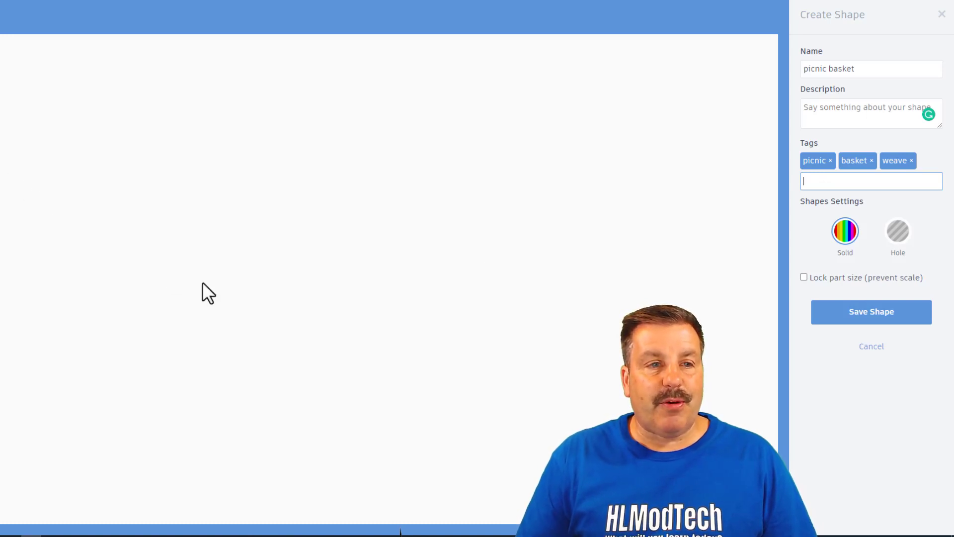
pyautogui.moveTo(418, 343)
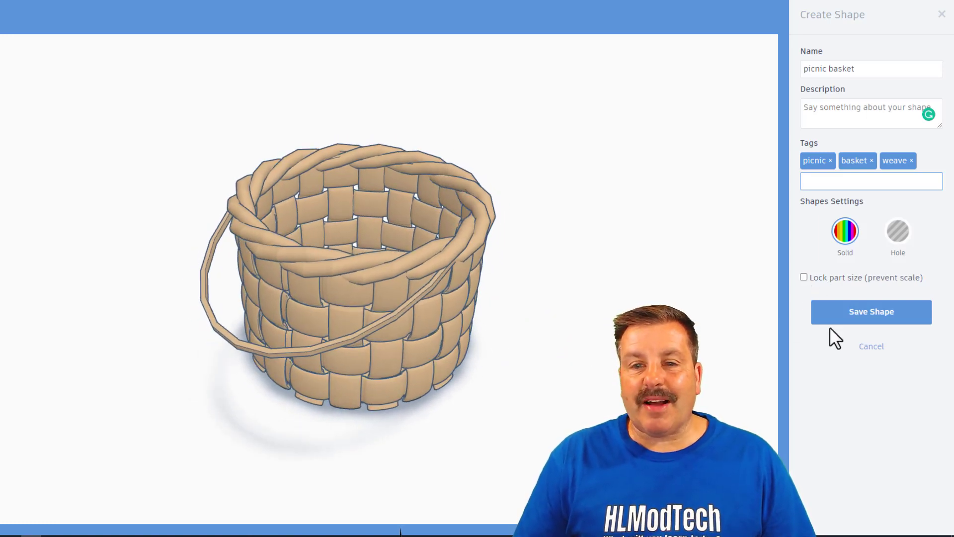
pyautogui.click(871, 311)
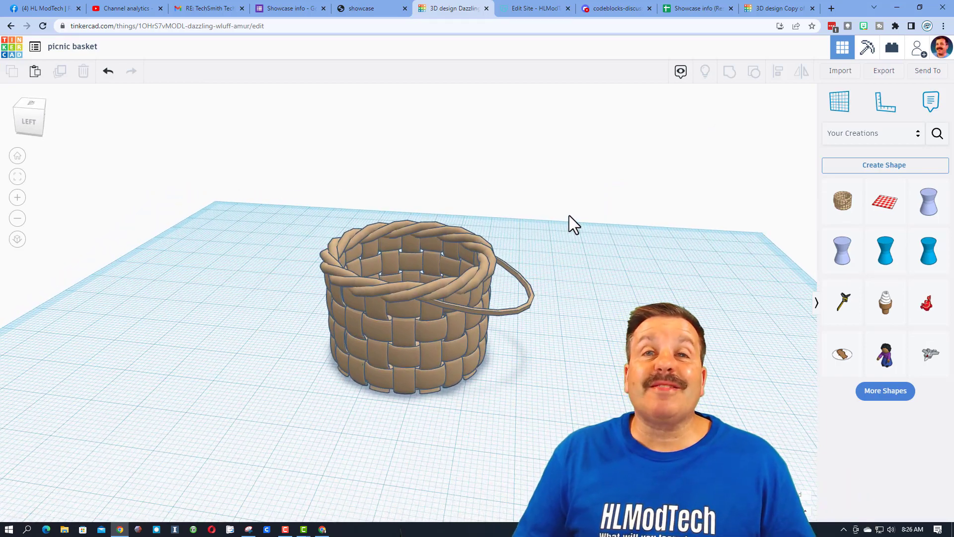
pyautogui.moveTo(584, 216)
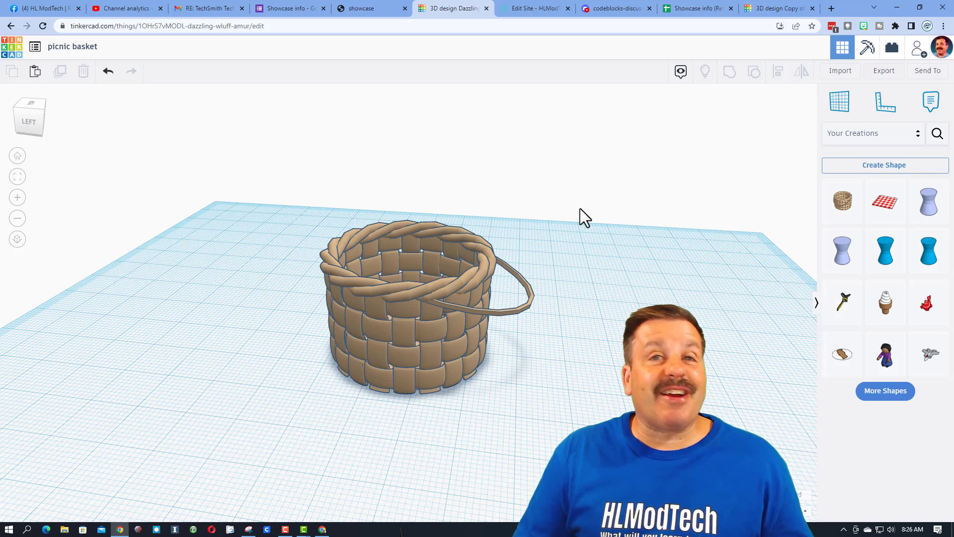
pyautogui.moveTo(809, 138)
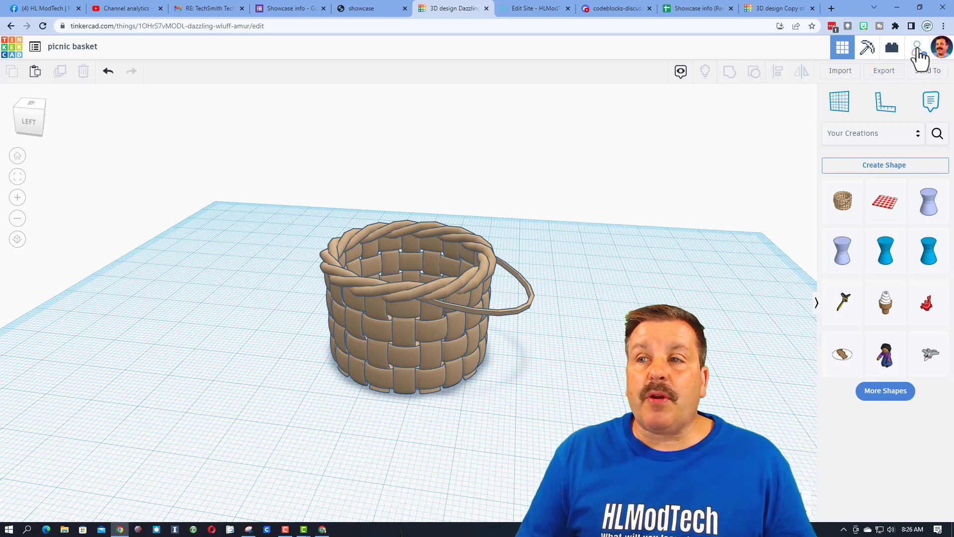
pyautogui.click(916, 47)
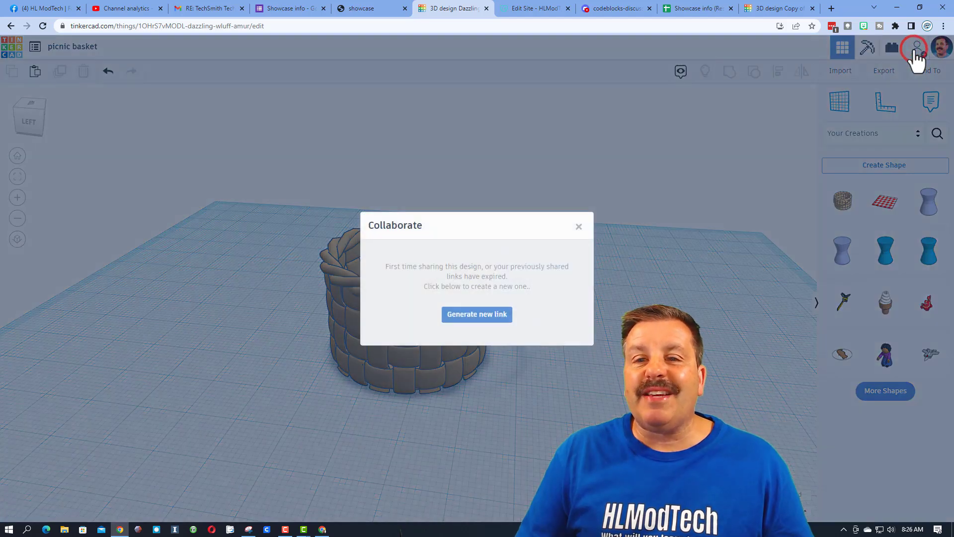
pyautogui.moveTo(660, 252)
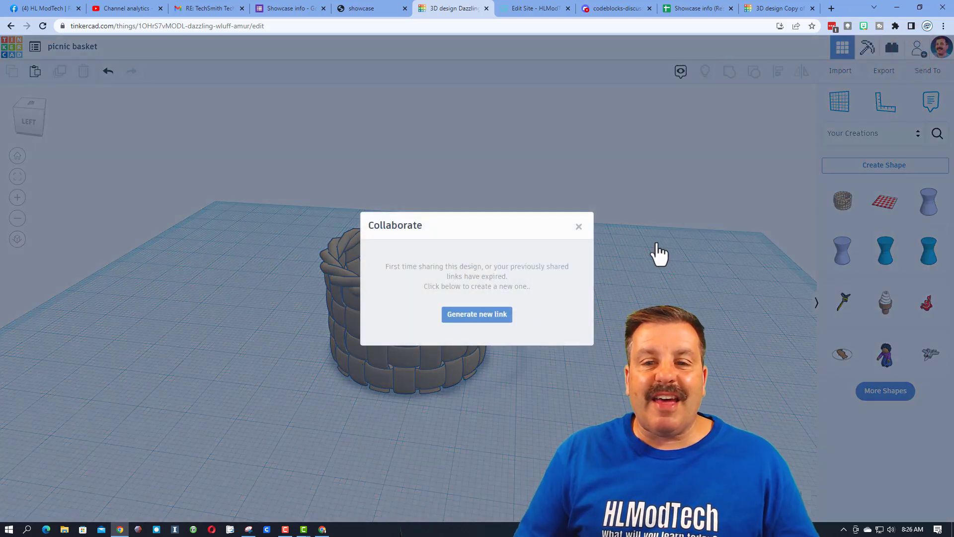
pyautogui.click(477, 314)
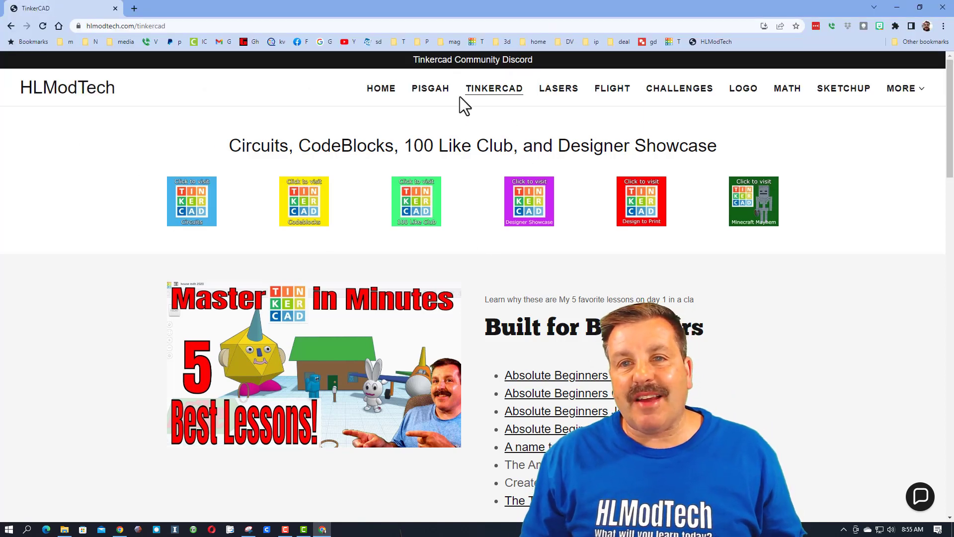
pyautogui.moveTo(762, 273)
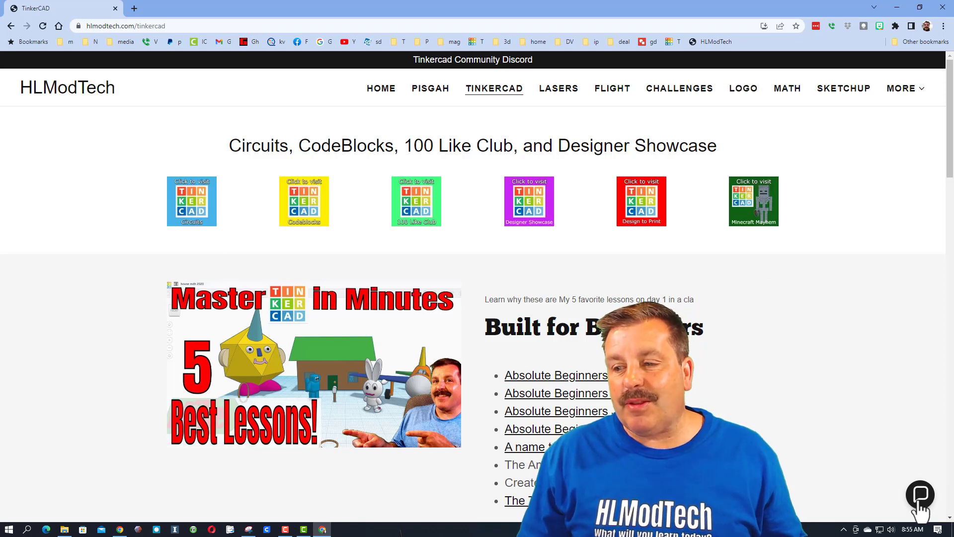
pyautogui.click(920, 494)
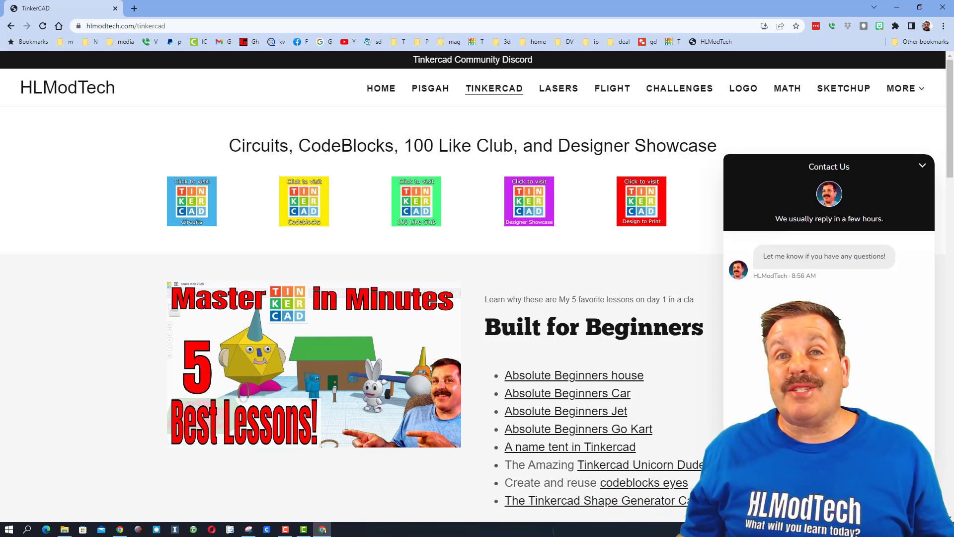
pyautogui.click(922, 166)
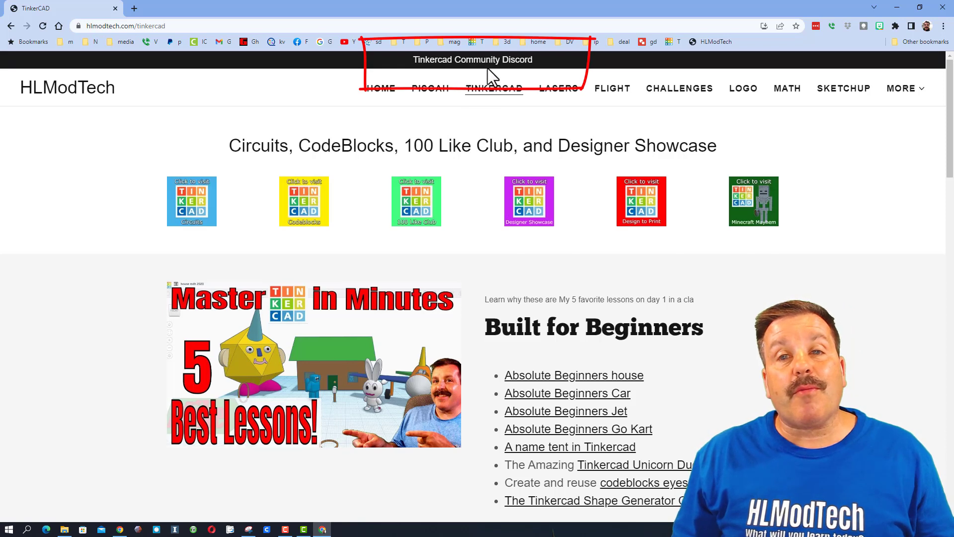
pyautogui.moveTo(610, 264)
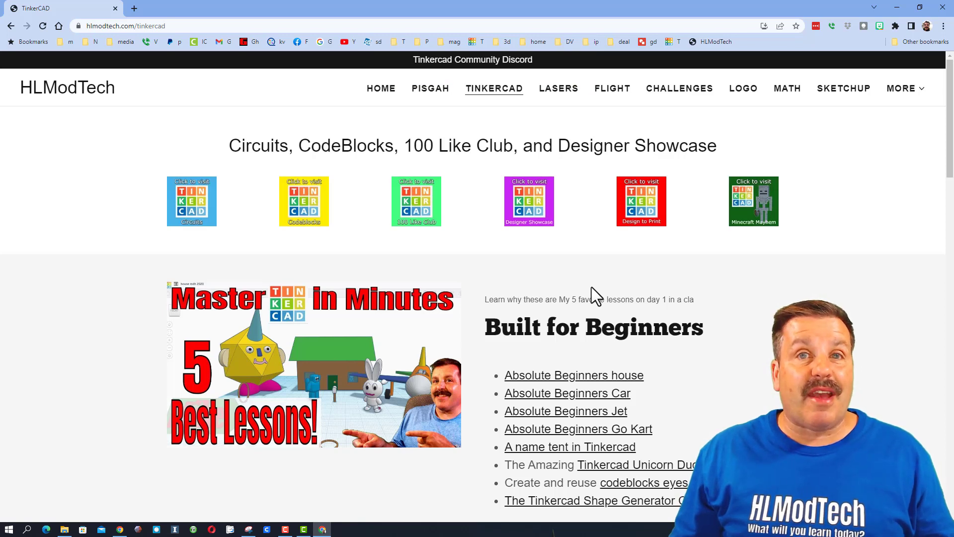
pyautogui.moveTo(529, 213)
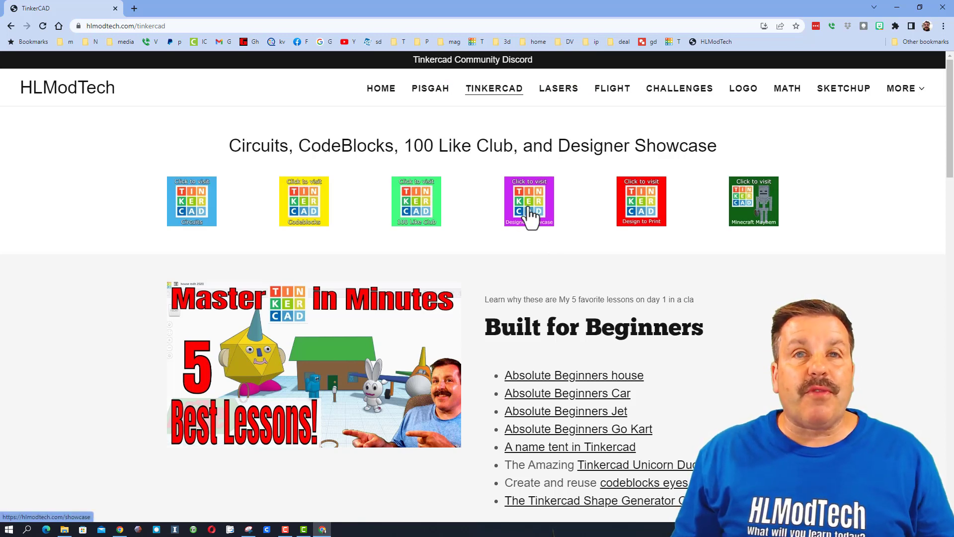
# Open the purple Designer Showcase tile to view the Designer Directory.
pyautogui.click(528, 201)
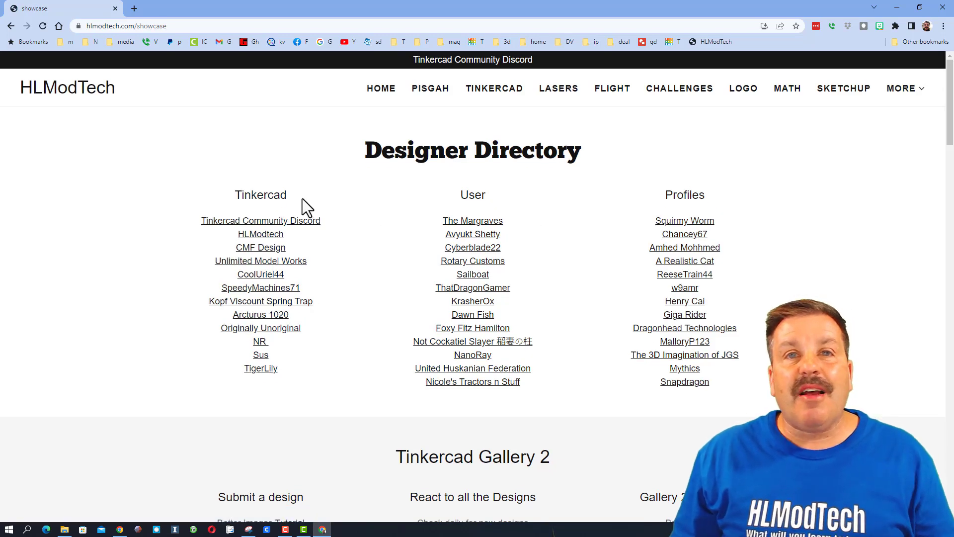
pyautogui.moveTo(262, 210)
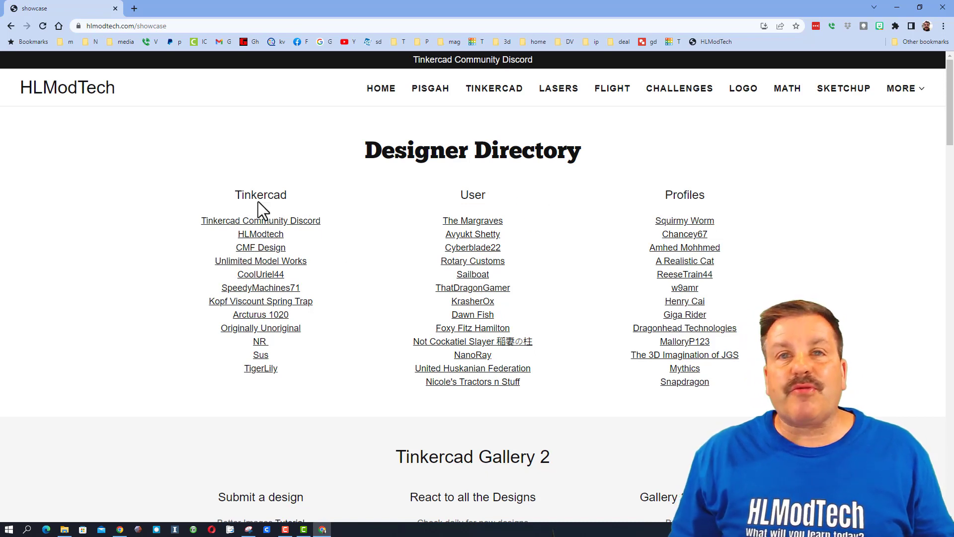
pyautogui.moveTo(480, 356)
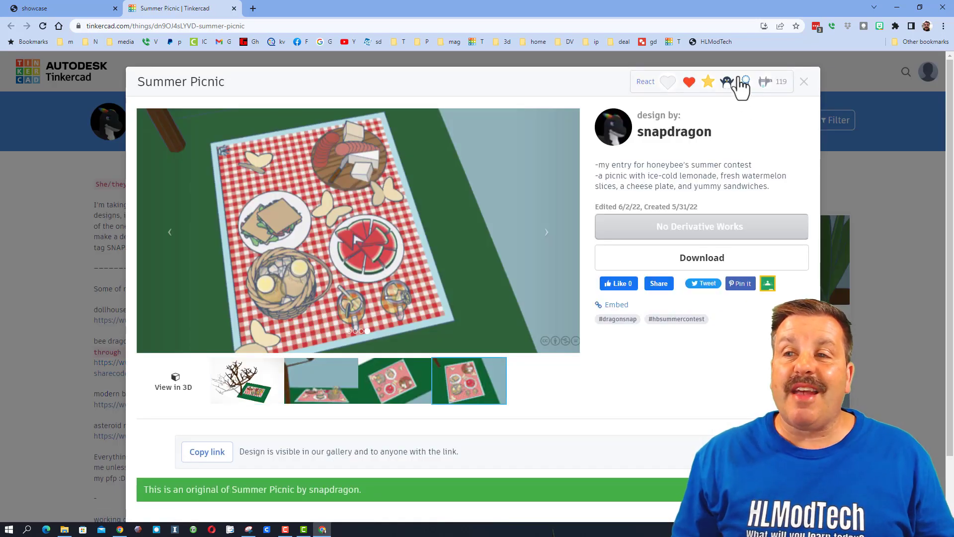
# Close Summer Picnic, sort snapdragon's designs by Latest, then preview and close Lay's soda.
pyautogui.click(674, 131)
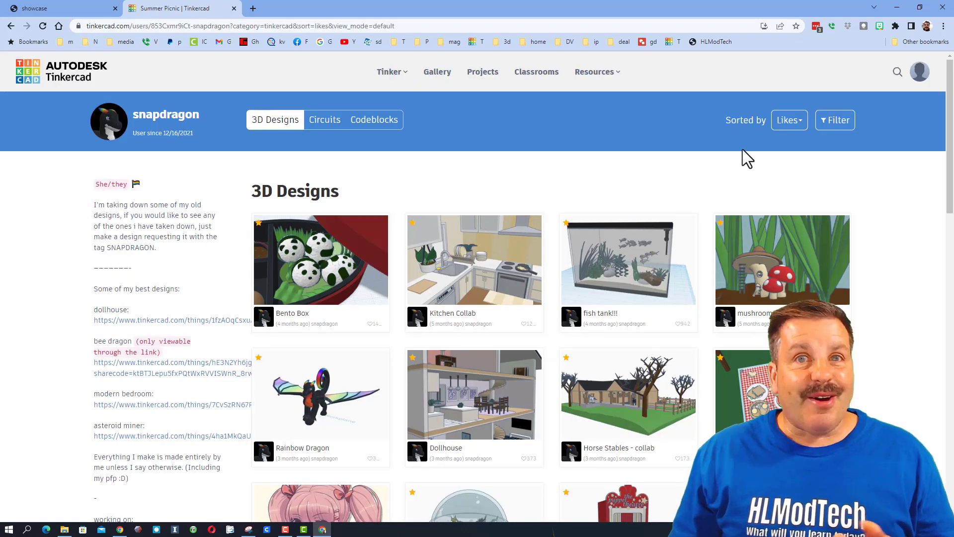
pyautogui.click(789, 120)
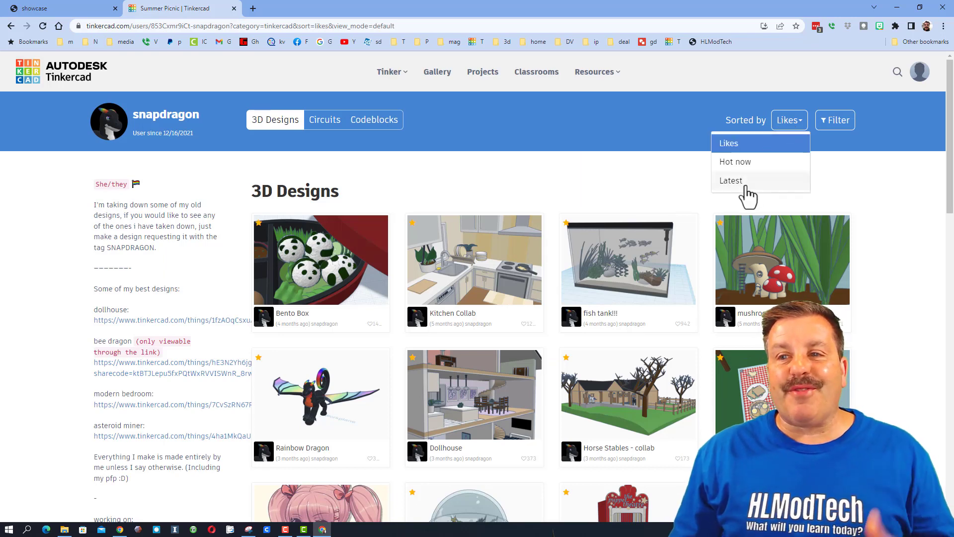
pyautogui.click(731, 180)
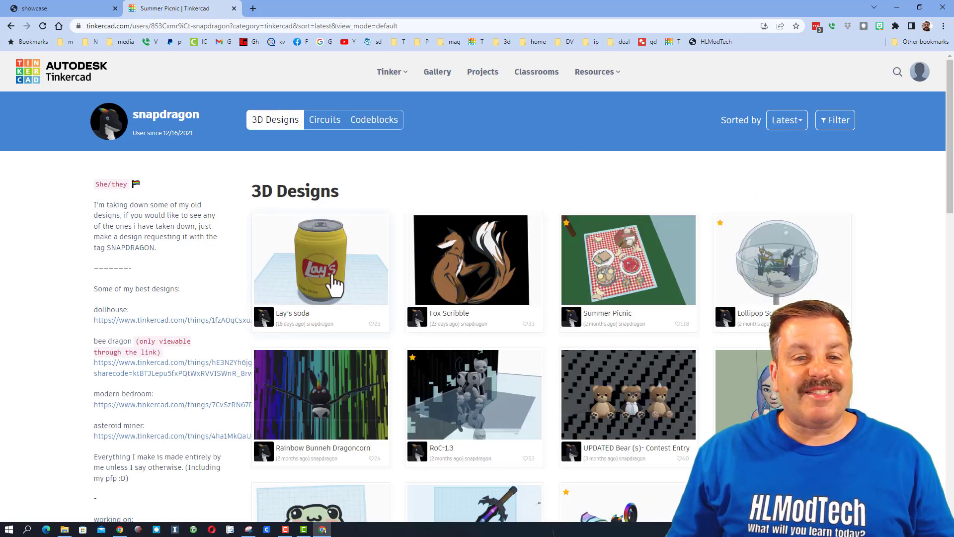
pyautogui.click(321, 260)
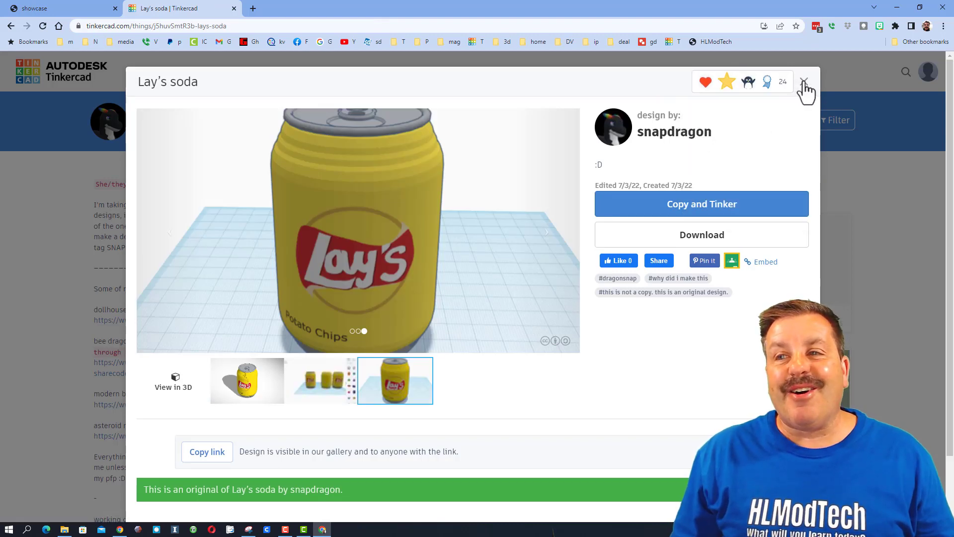
pyautogui.click(805, 82)
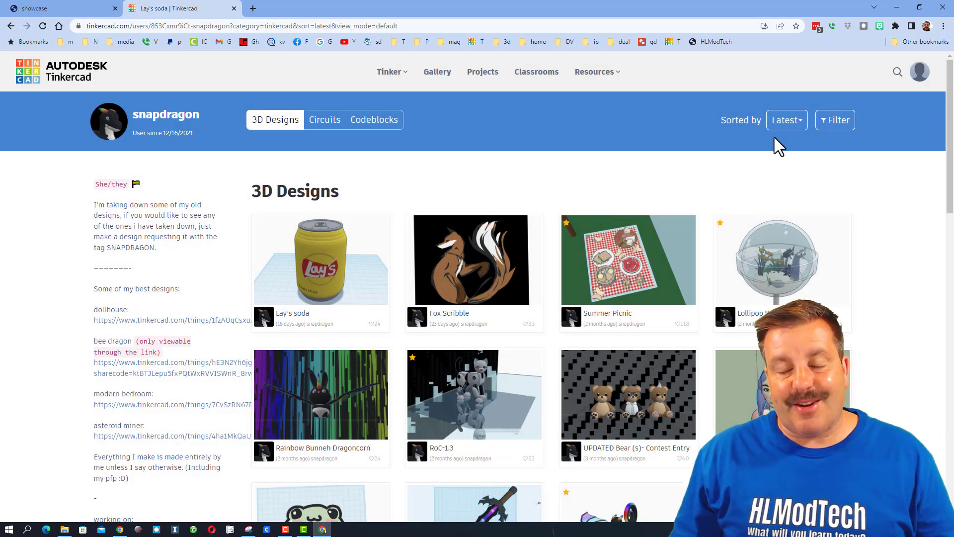
# Return to the HLModTech showcase tab and scroll to the Gallery 2 and Nuclear Reactor sections.
pyautogui.click(58, 8)
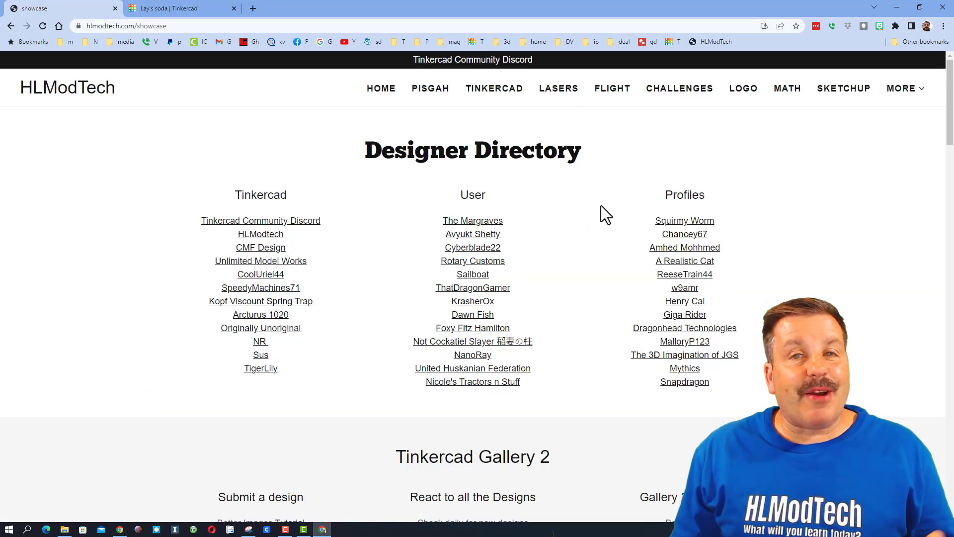
pyautogui.scroll(-3)
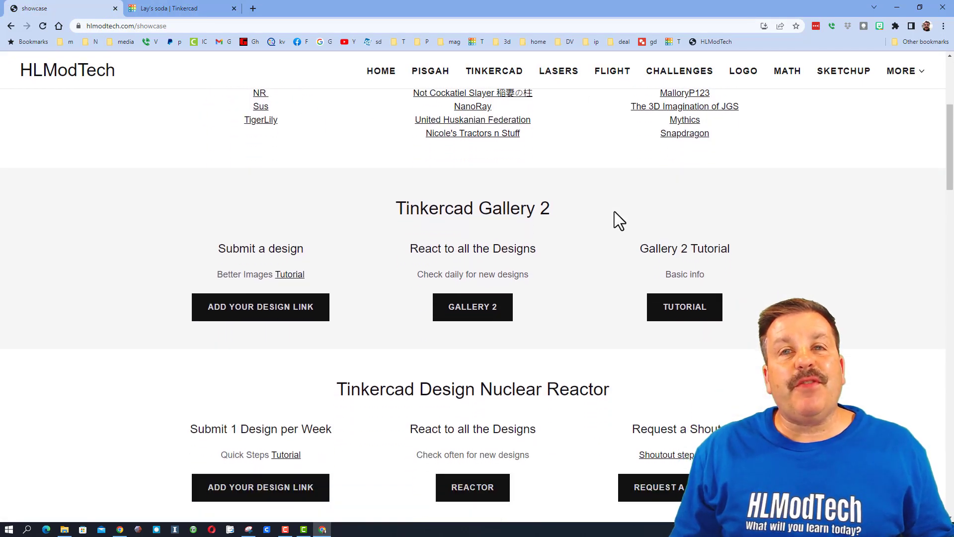
pyautogui.scroll(-3)
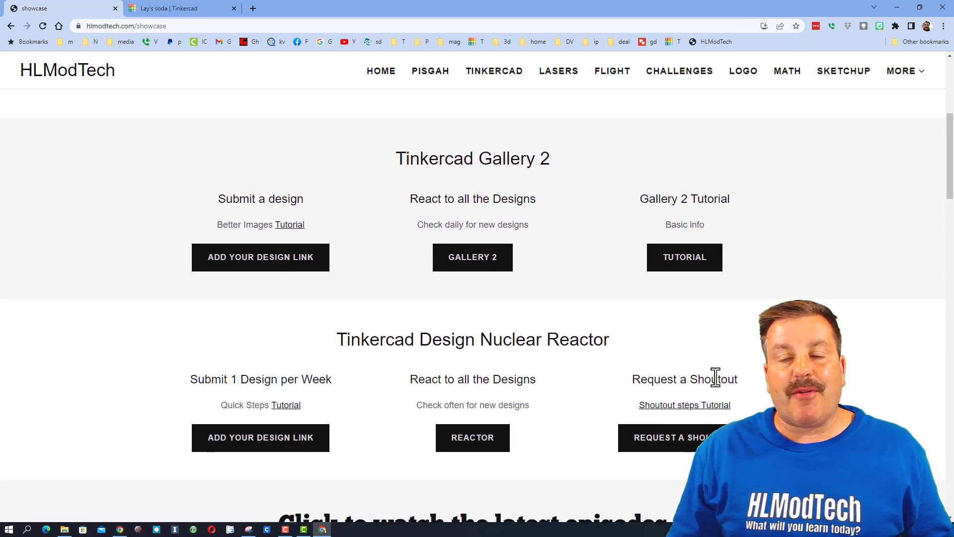